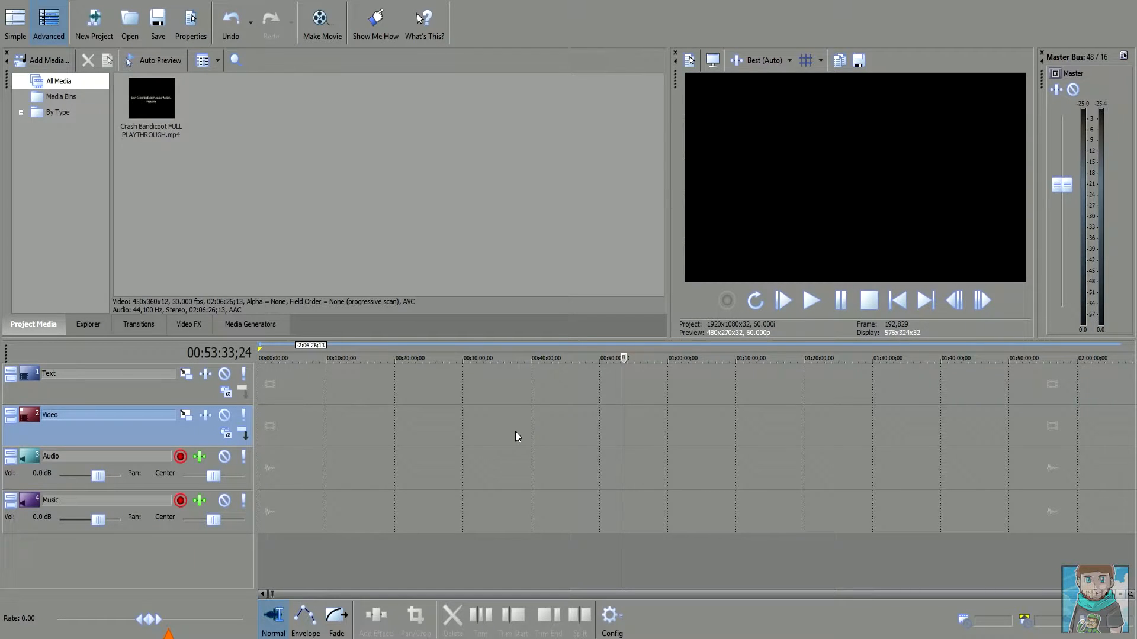
pyautogui.moveTo(538, 199)
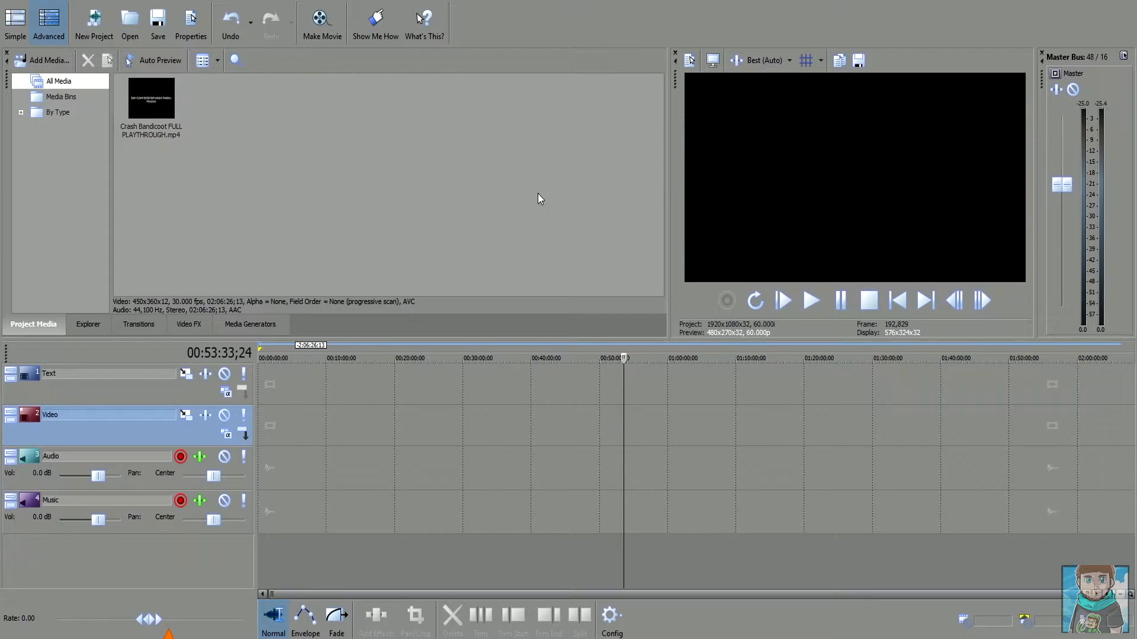
pyautogui.moveTo(652, 237)
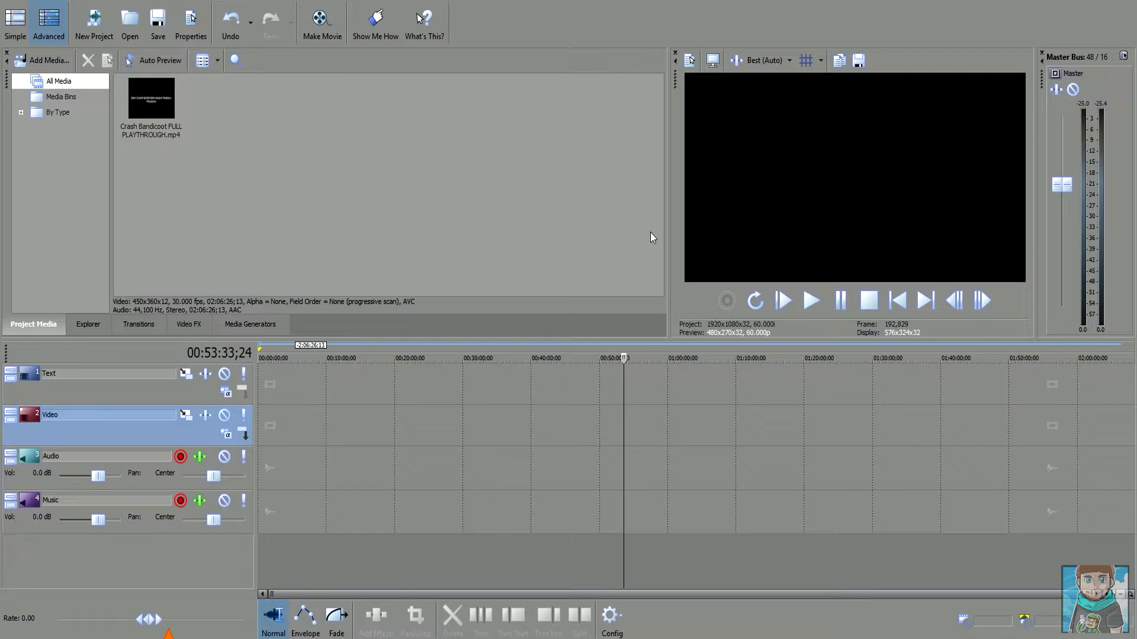
pyautogui.moveTo(235, 137)
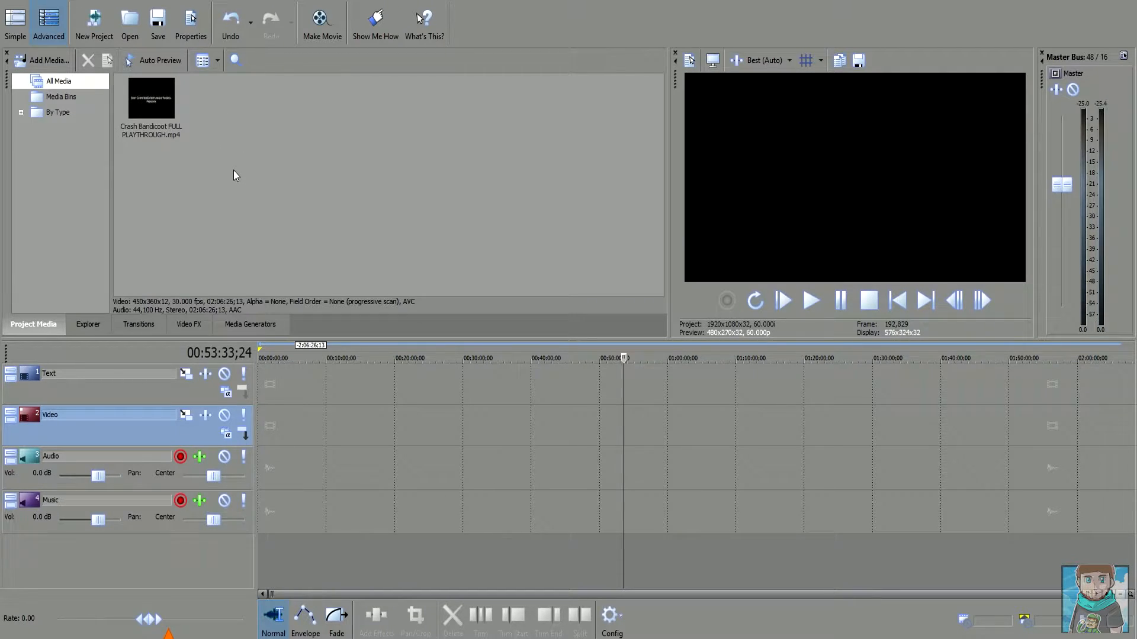
pyautogui.moveTo(237, 204)
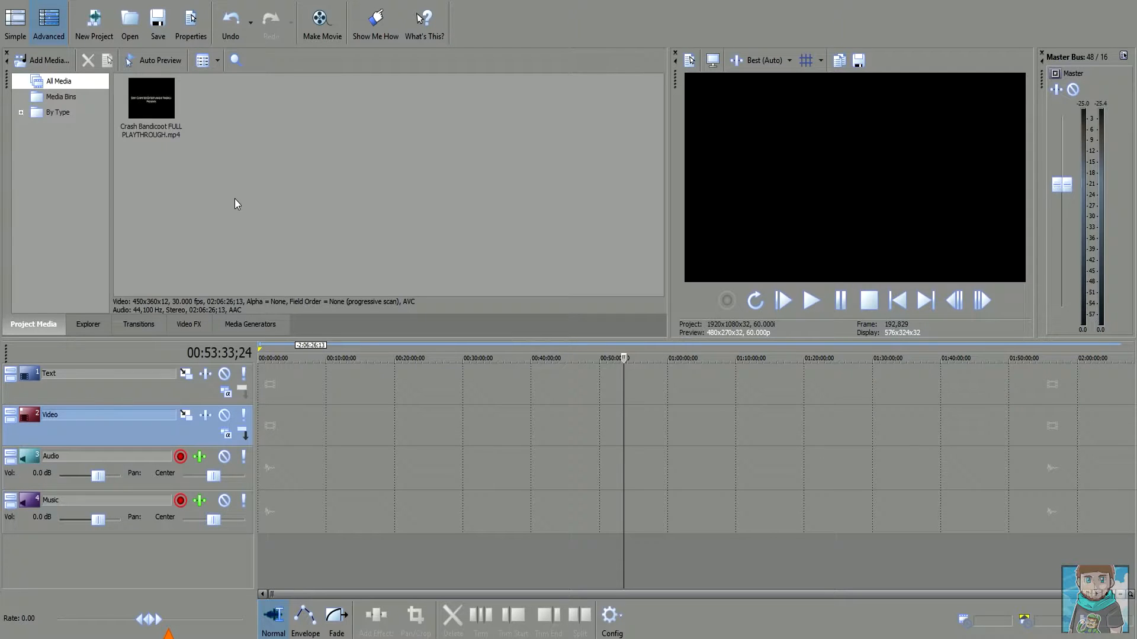
pyautogui.moveTo(245, 193)
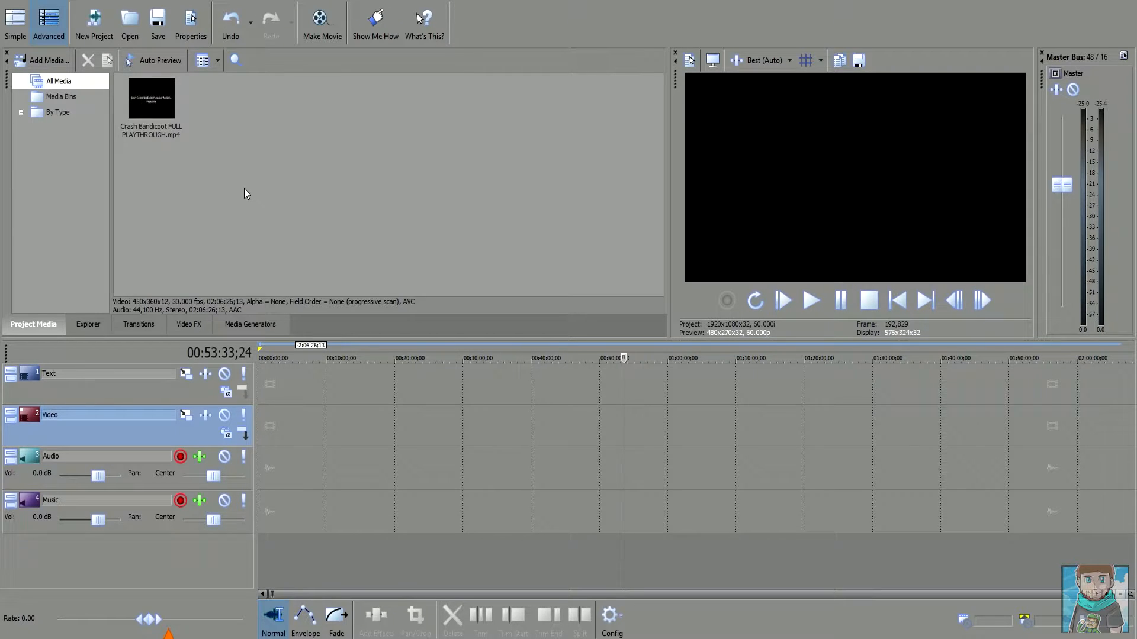
pyautogui.moveTo(243, 199)
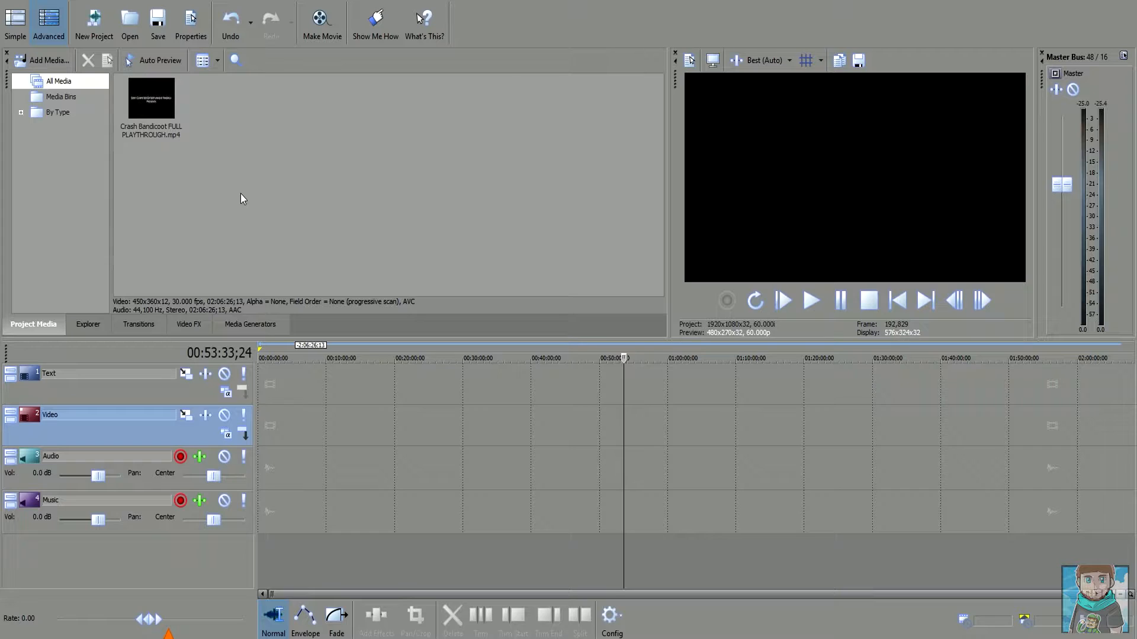
pyautogui.moveTo(239, 211)
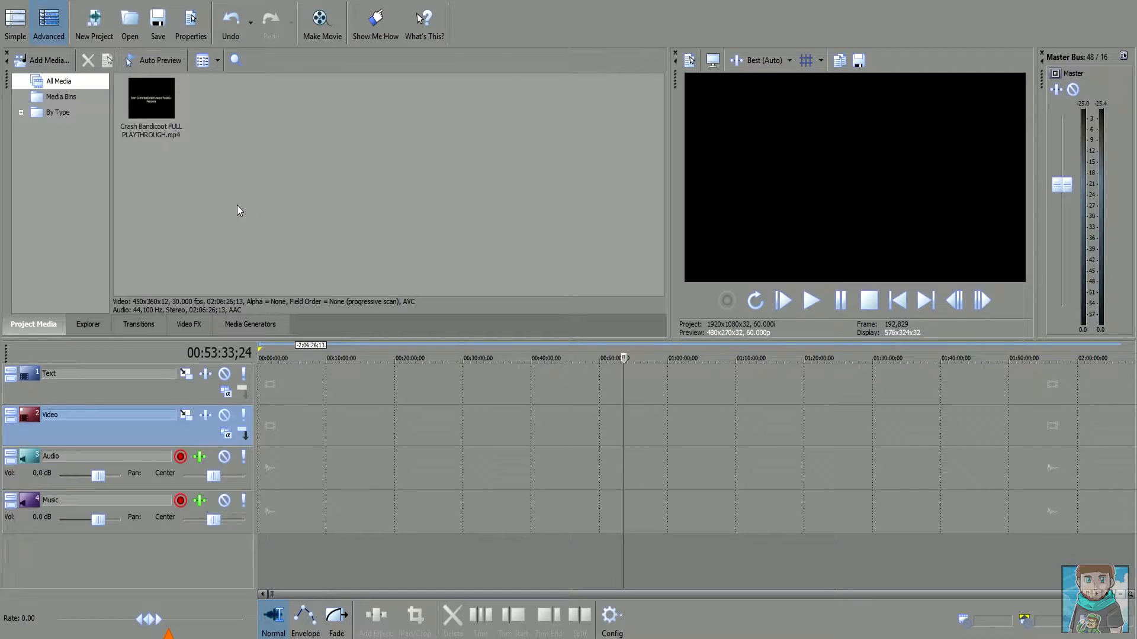
pyautogui.moveTo(351, 266)
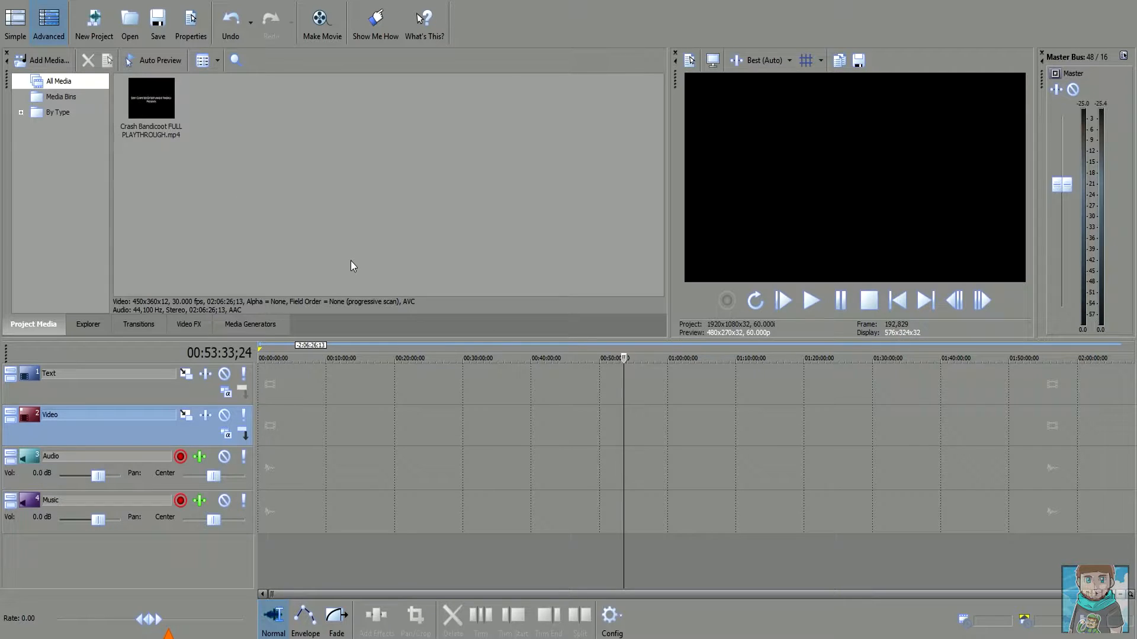
pyautogui.moveTo(760, 198)
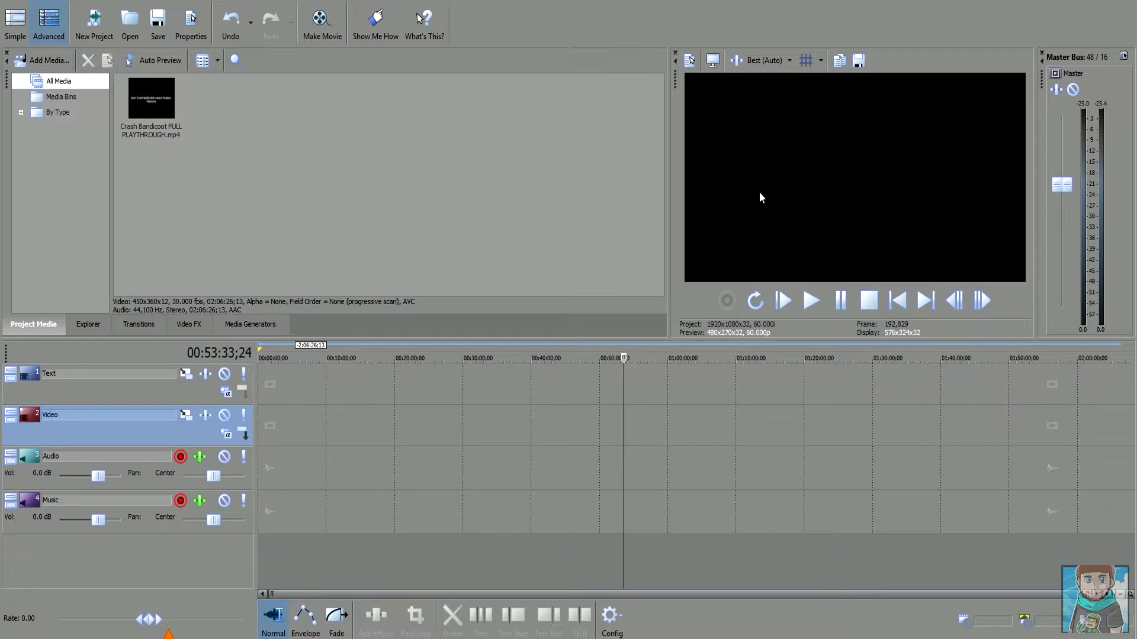
pyautogui.moveTo(688, 60)
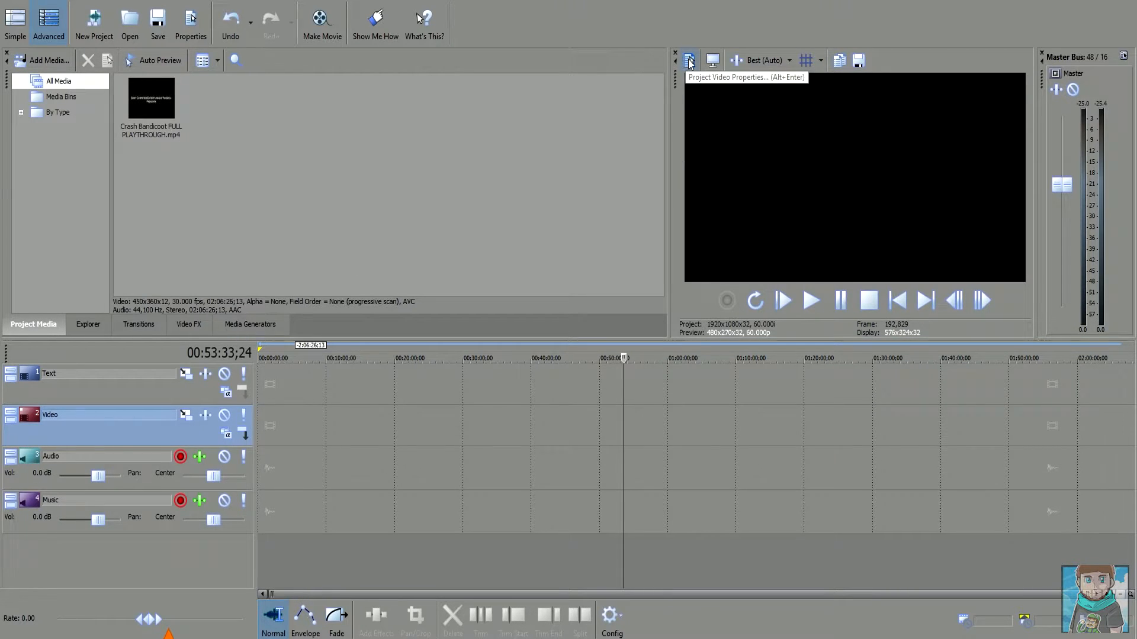
# Step: Set Deinterlace method to Blend fields and start all new projects with these settings
pyautogui.click(687, 60)
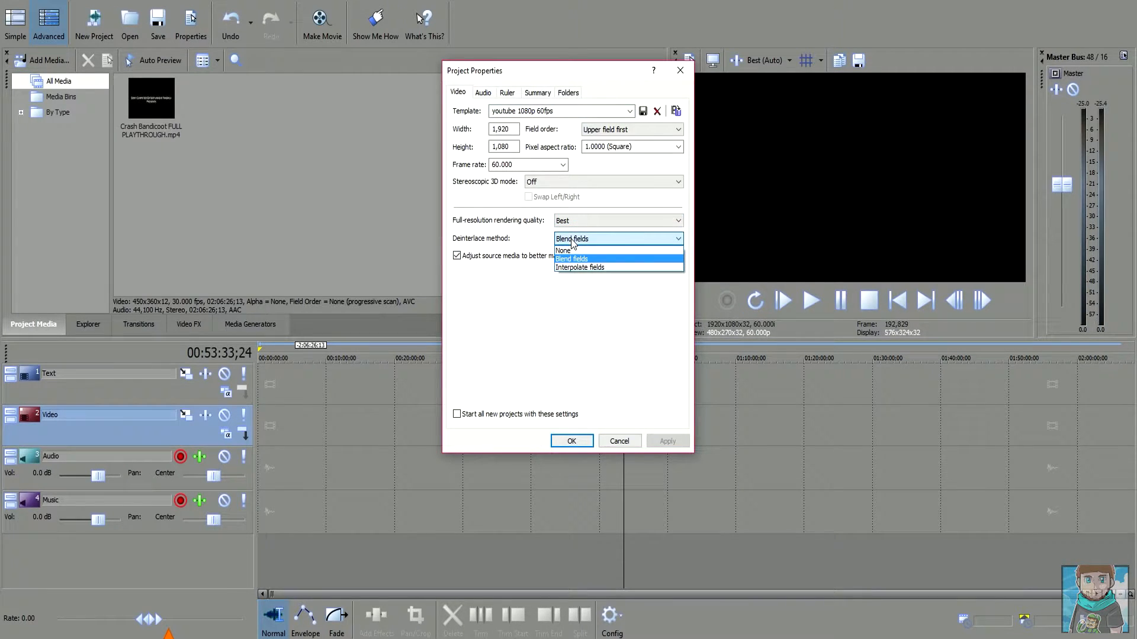
pyautogui.click(571, 260)
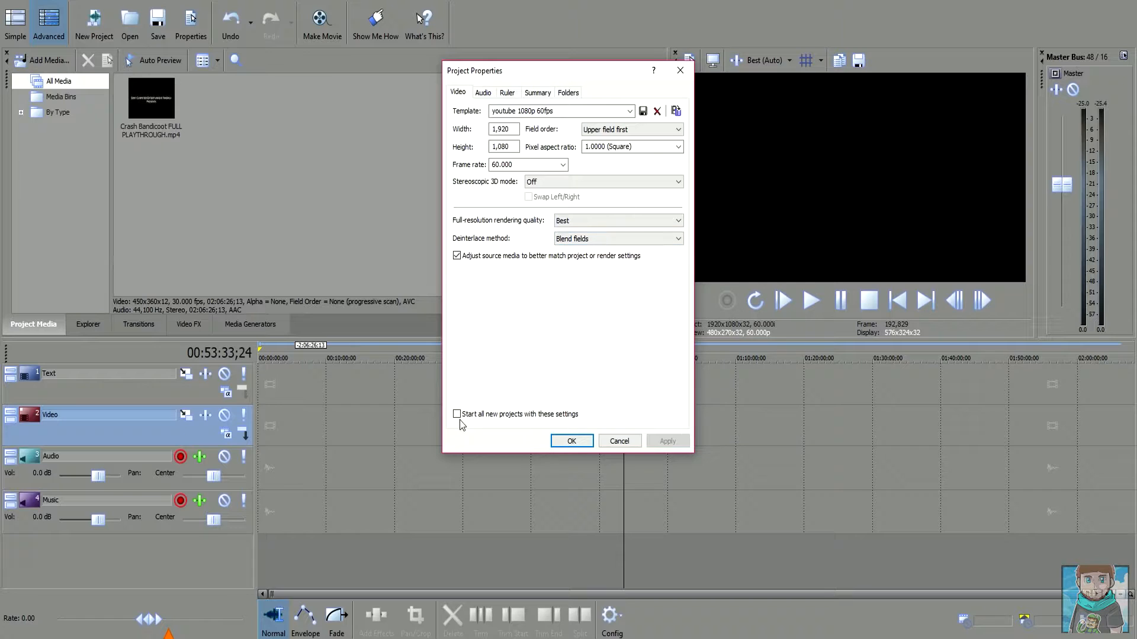
pyautogui.click(457, 414)
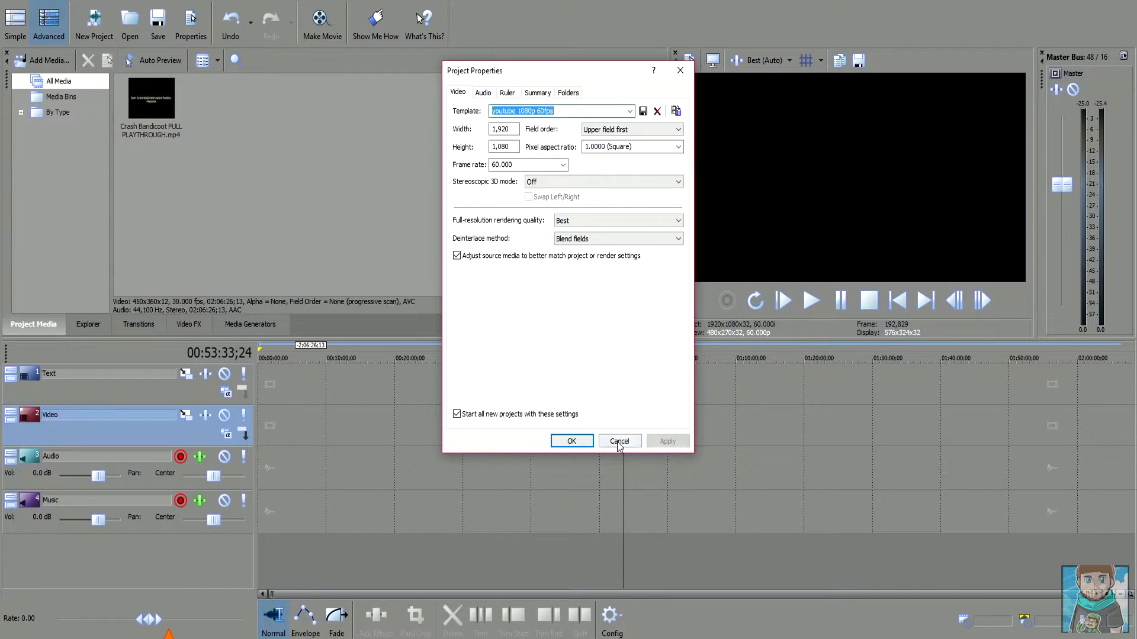
pyautogui.click(482, 92)
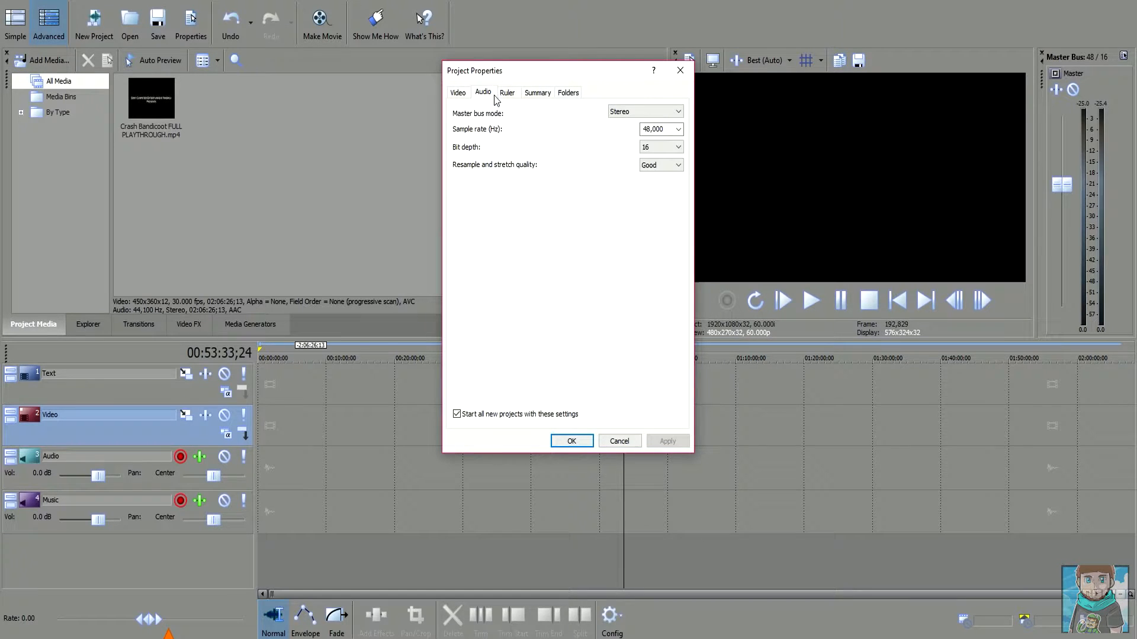
pyautogui.click(457, 92)
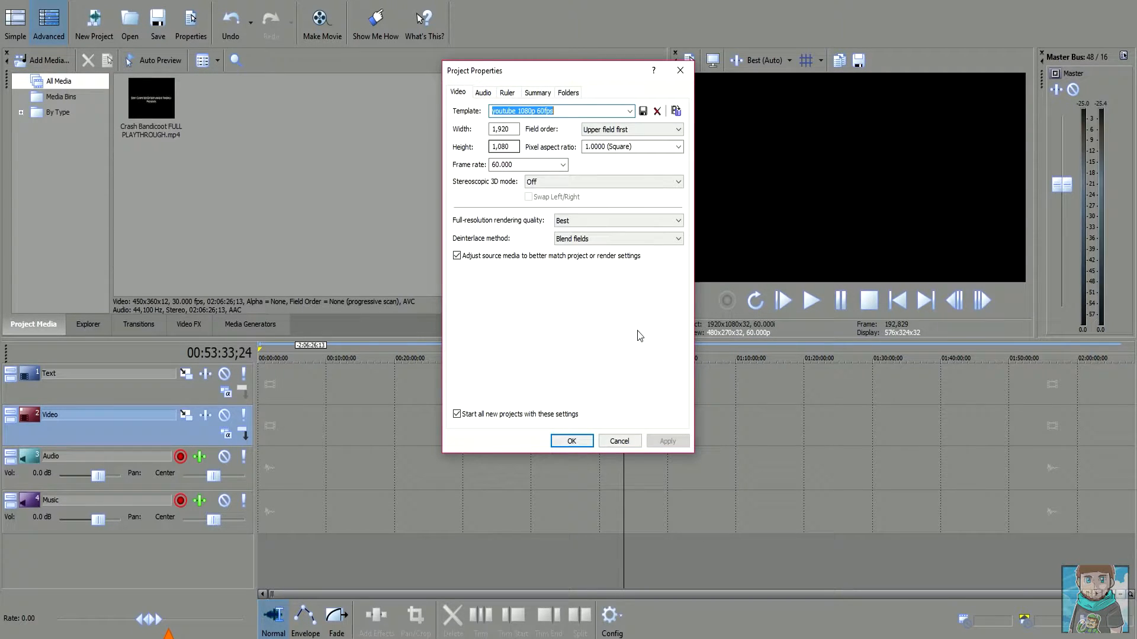
pyautogui.click(571, 440)
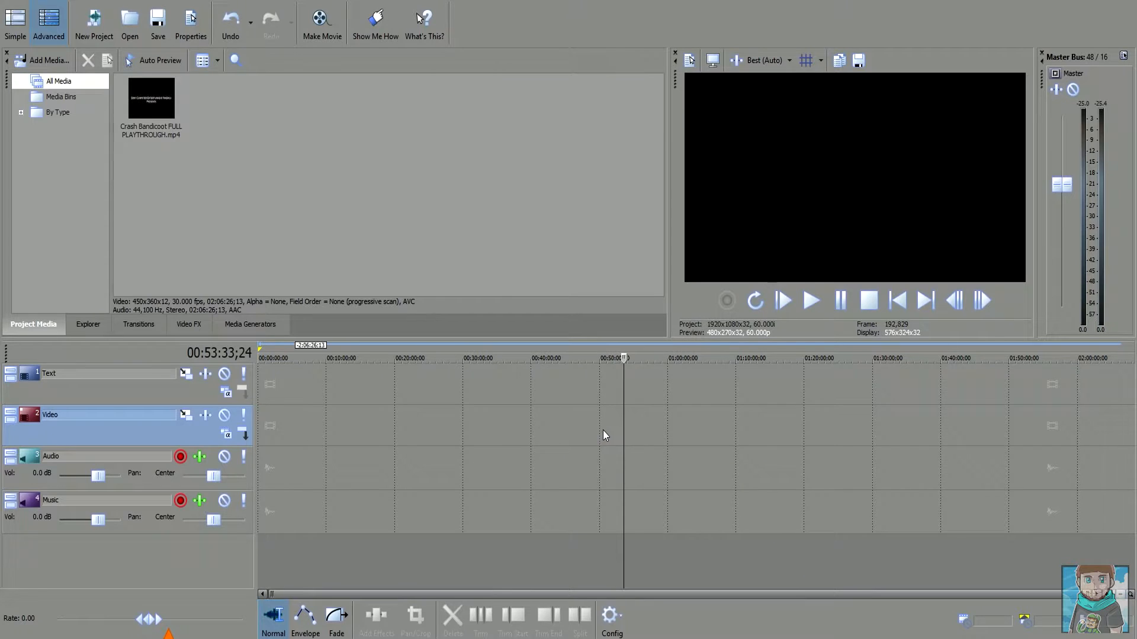
pyautogui.moveTo(690, 111)
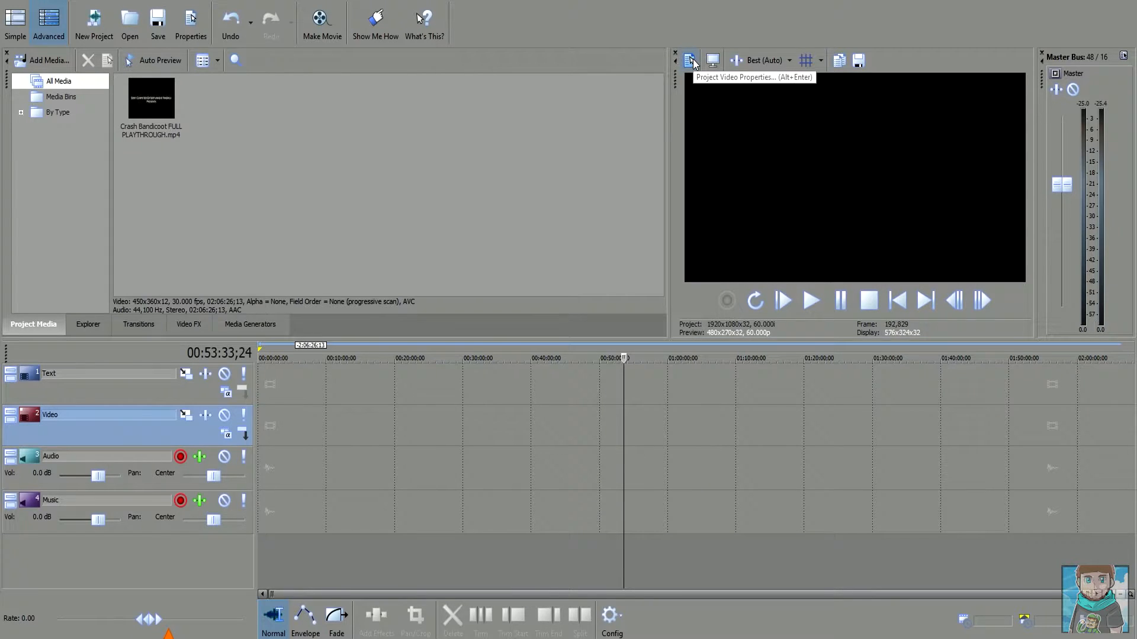
pyautogui.moveTo(720, 331)
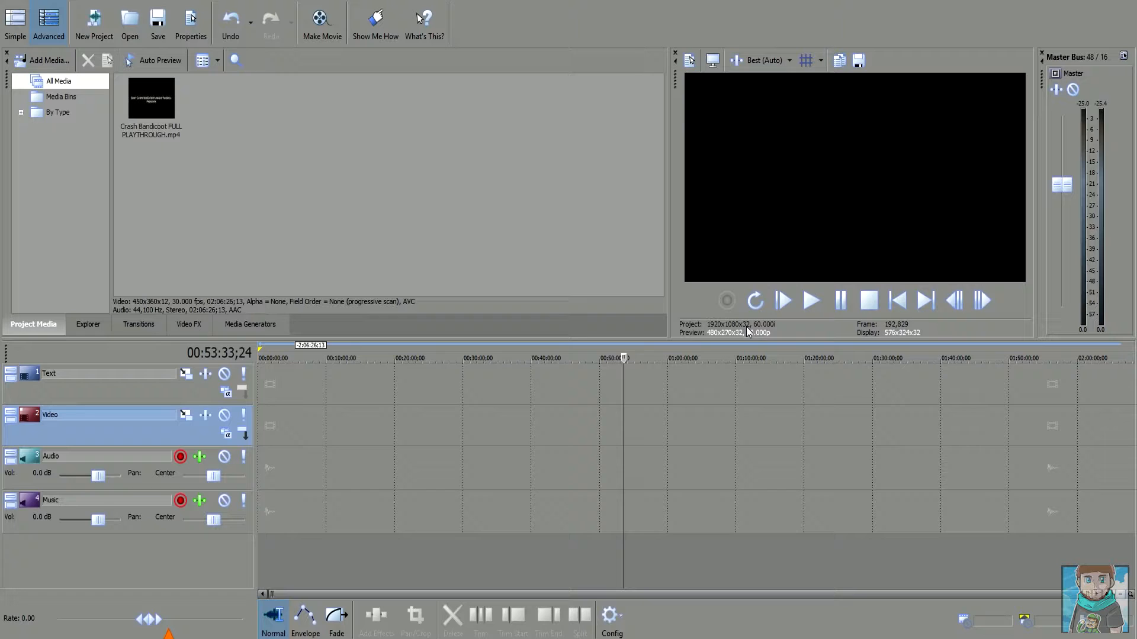
pyautogui.moveTo(786, 330)
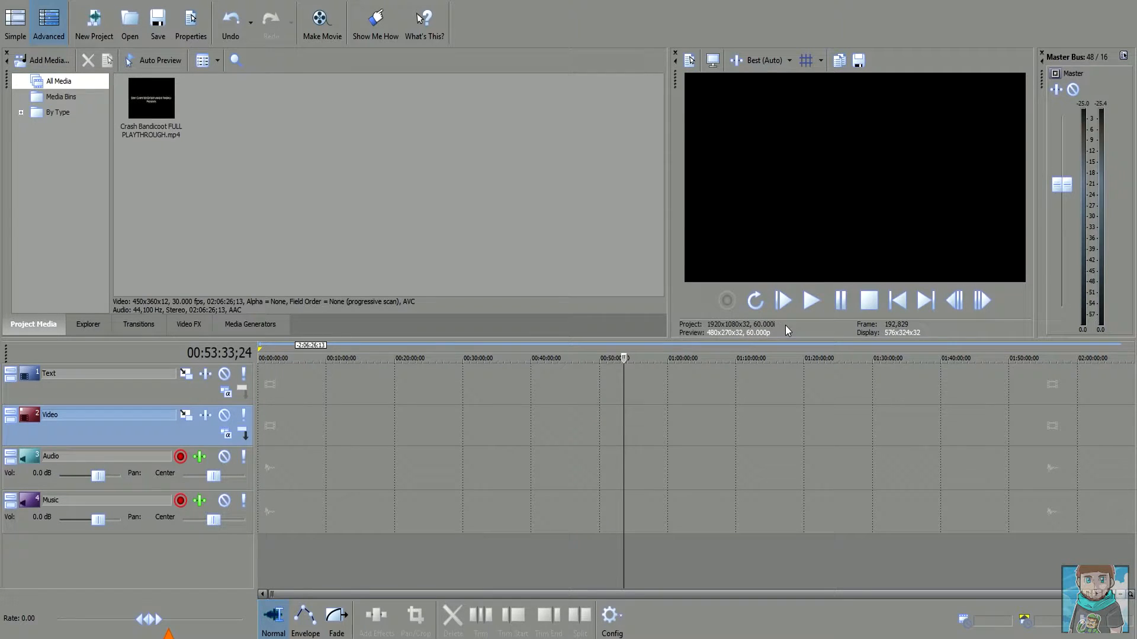
# Step: Add the Crash Bandicoot clip from Project Media to the timeline and return to the project start
pyautogui.click(150, 105)
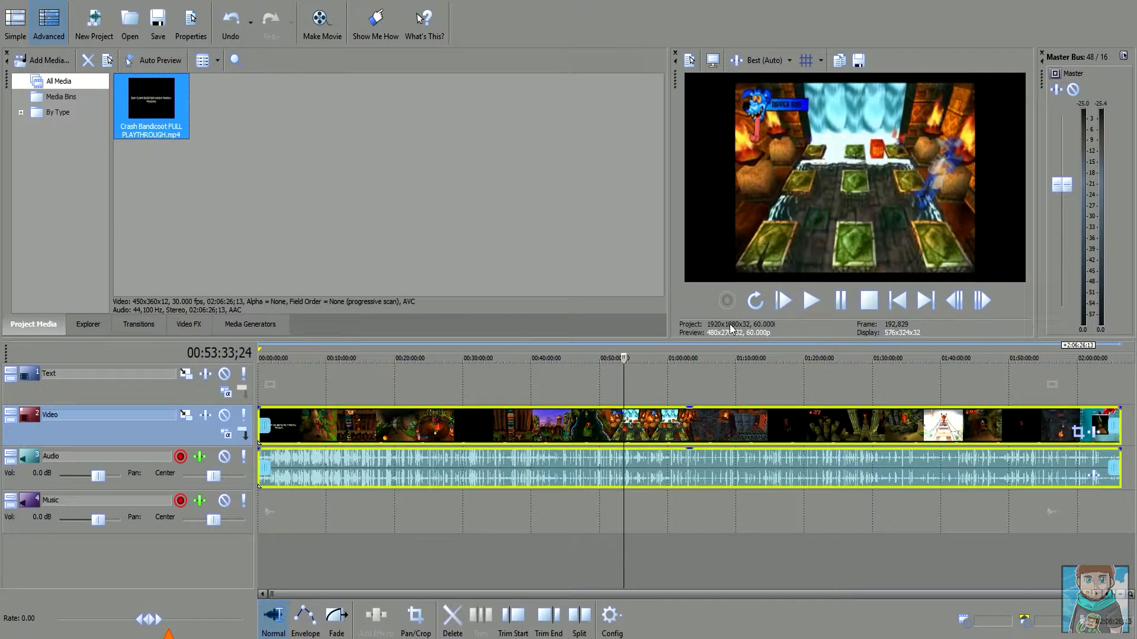
pyautogui.moveTo(897, 299)
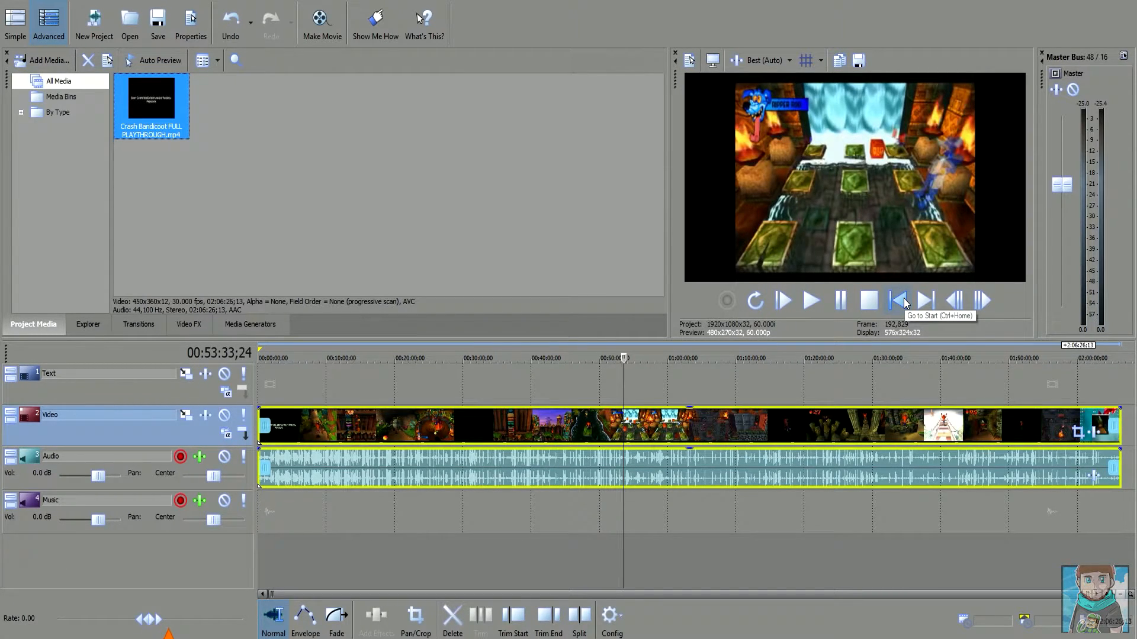
pyautogui.click(898, 299)
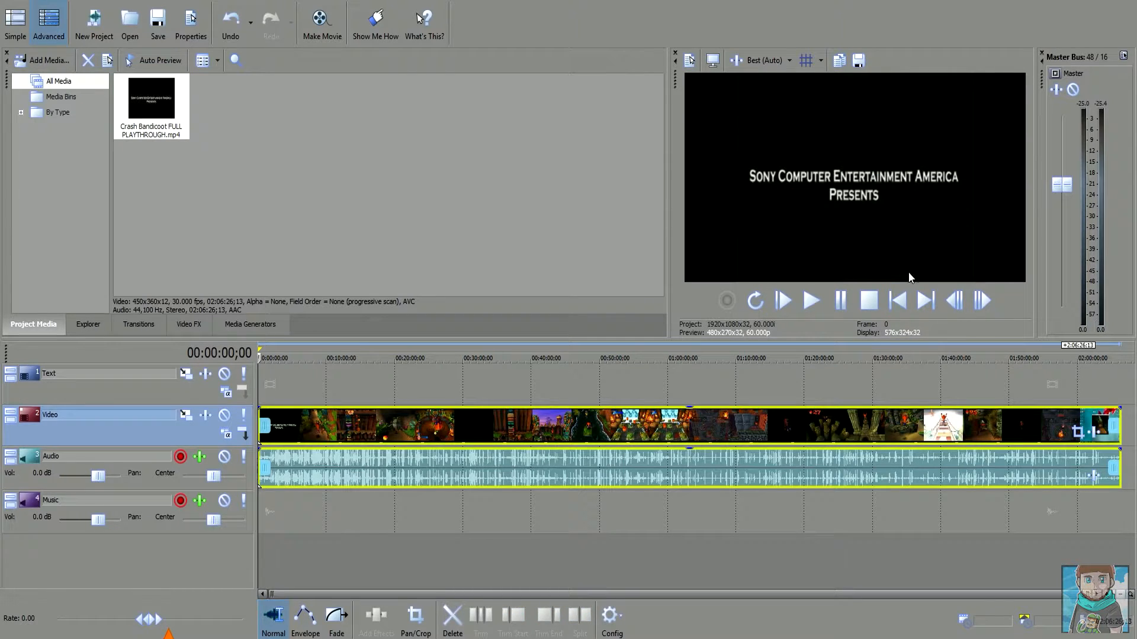
pyautogui.moveTo(979, 131)
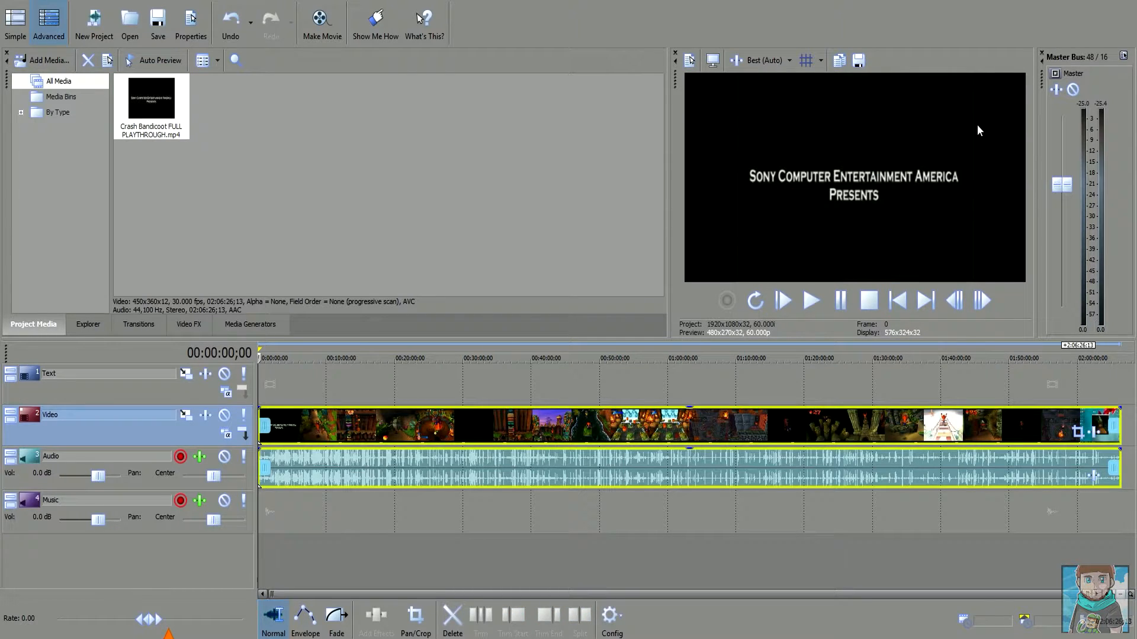
pyautogui.moveTo(716, 198)
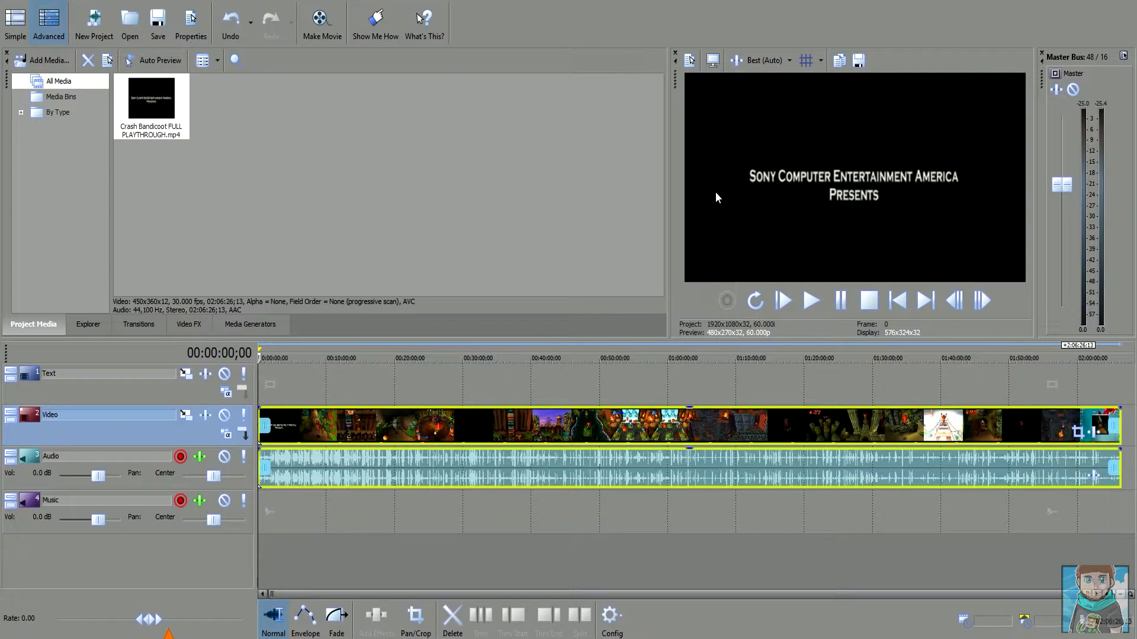
pyautogui.moveTo(723, 351)
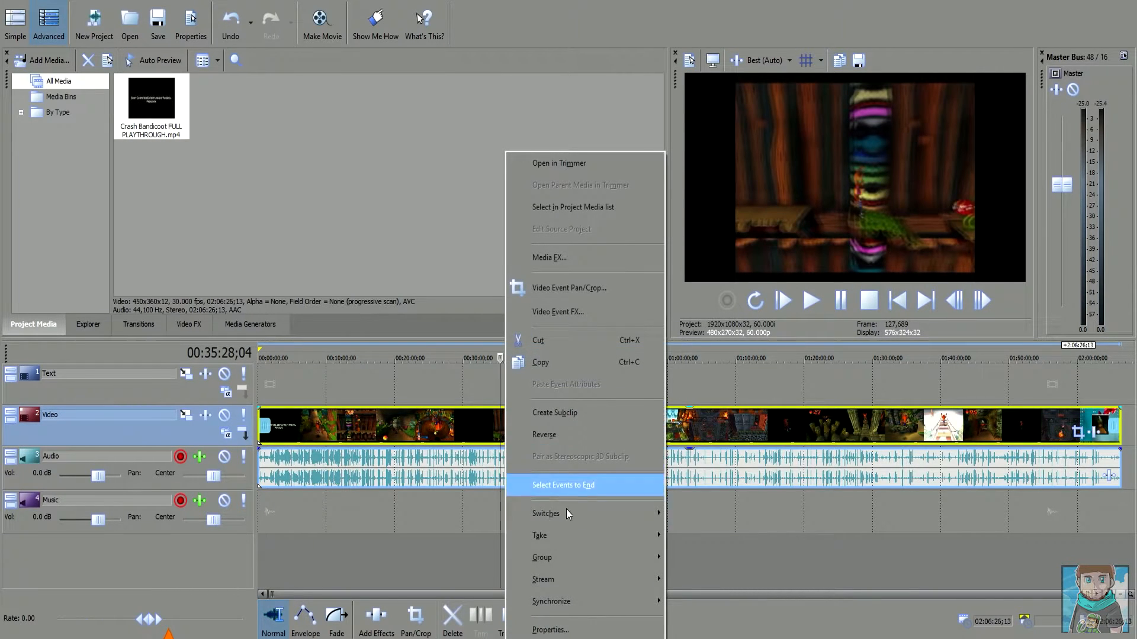
pyautogui.moveTo(566, 629)
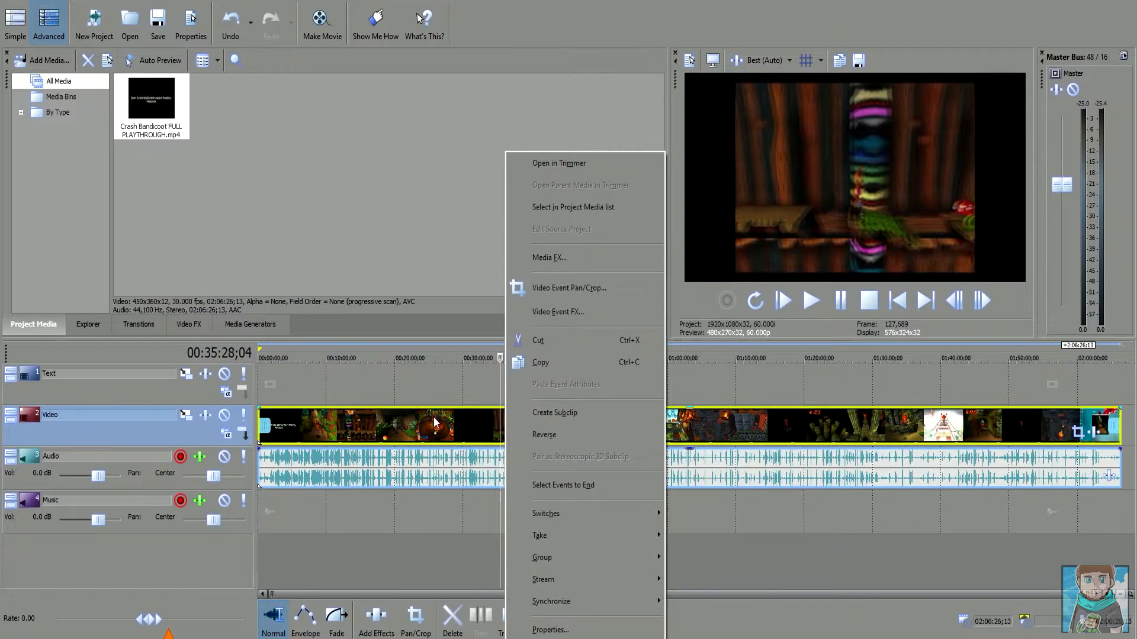
# Step: In the video event's properties, turn off Maintain aspect ratio and disable resampling
pyautogui.click(549, 629)
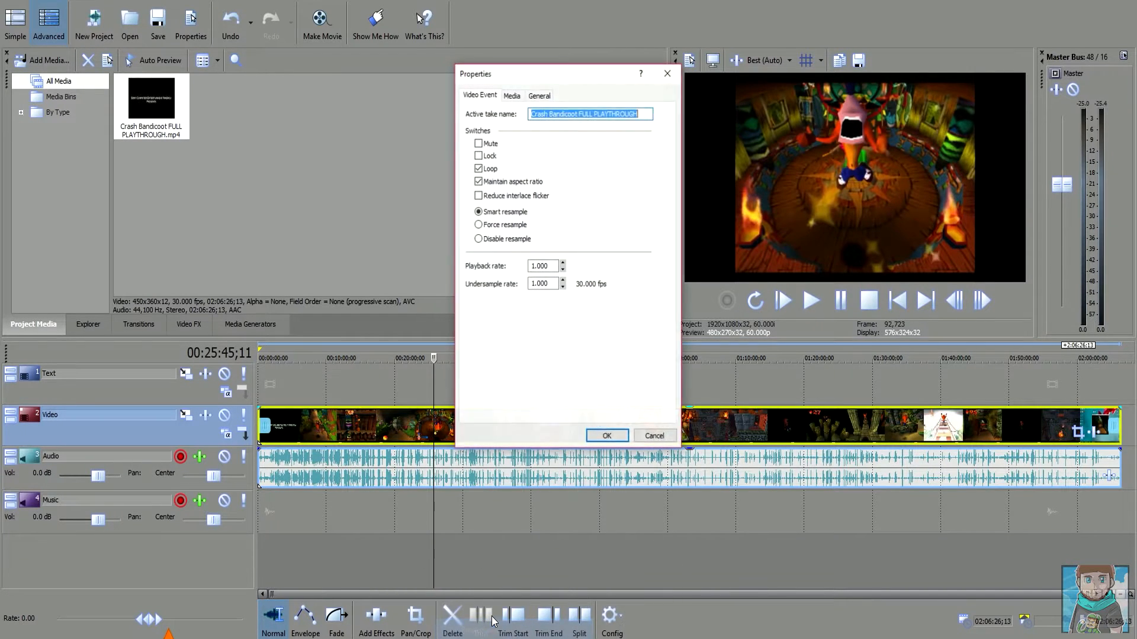
pyautogui.click(478, 181)
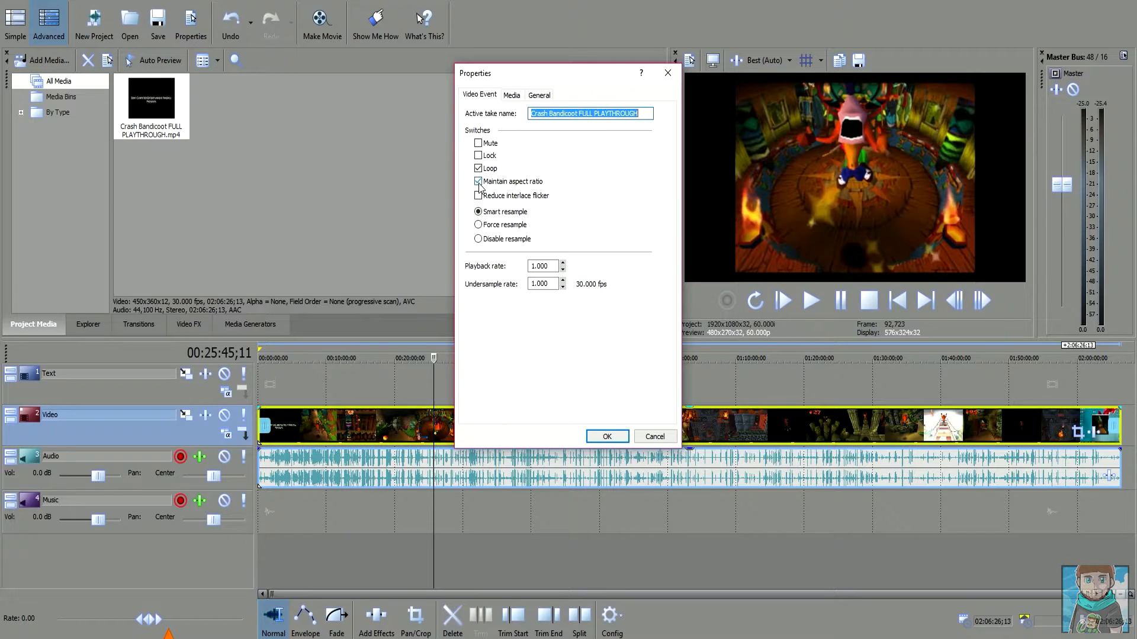
pyautogui.click(477, 181)
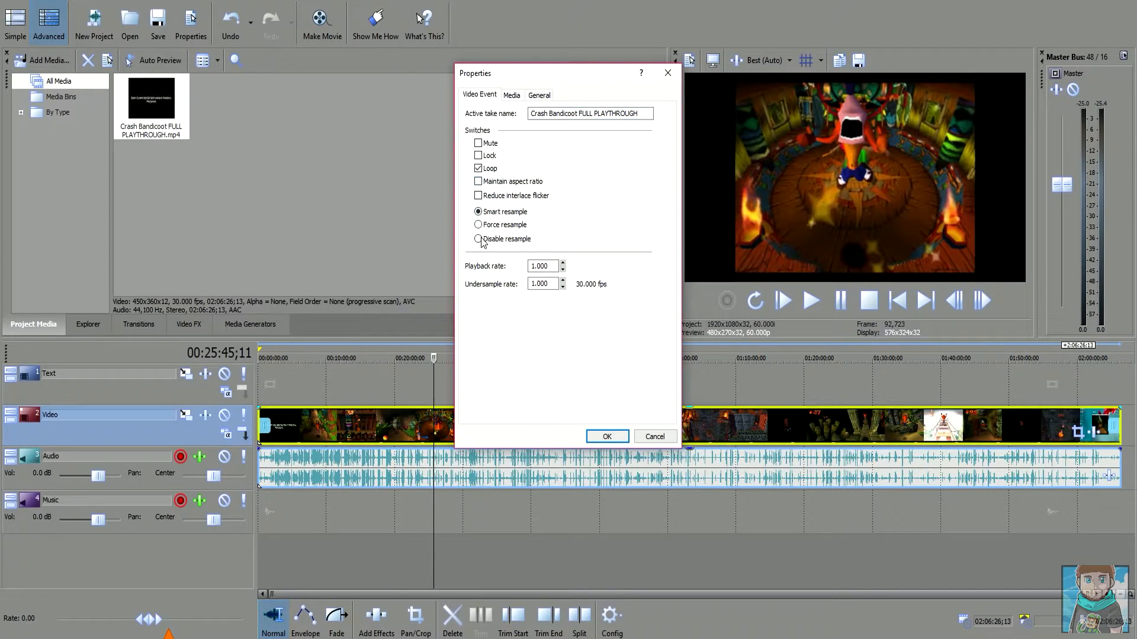
pyautogui.click(478, 239)
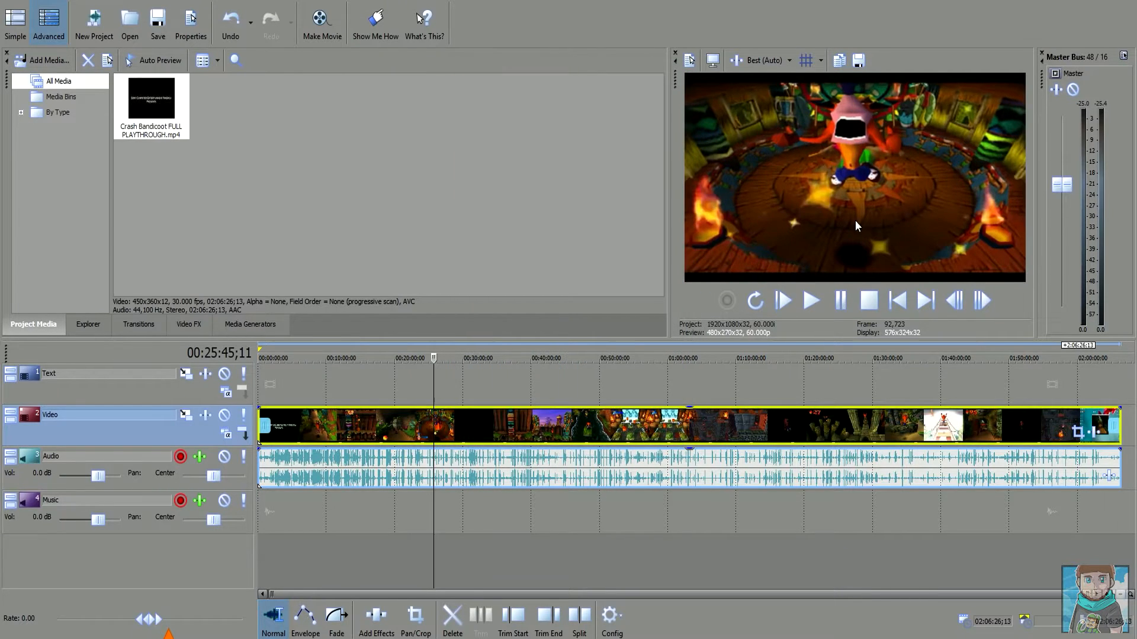
pyautogui.moveTo(884, 136)
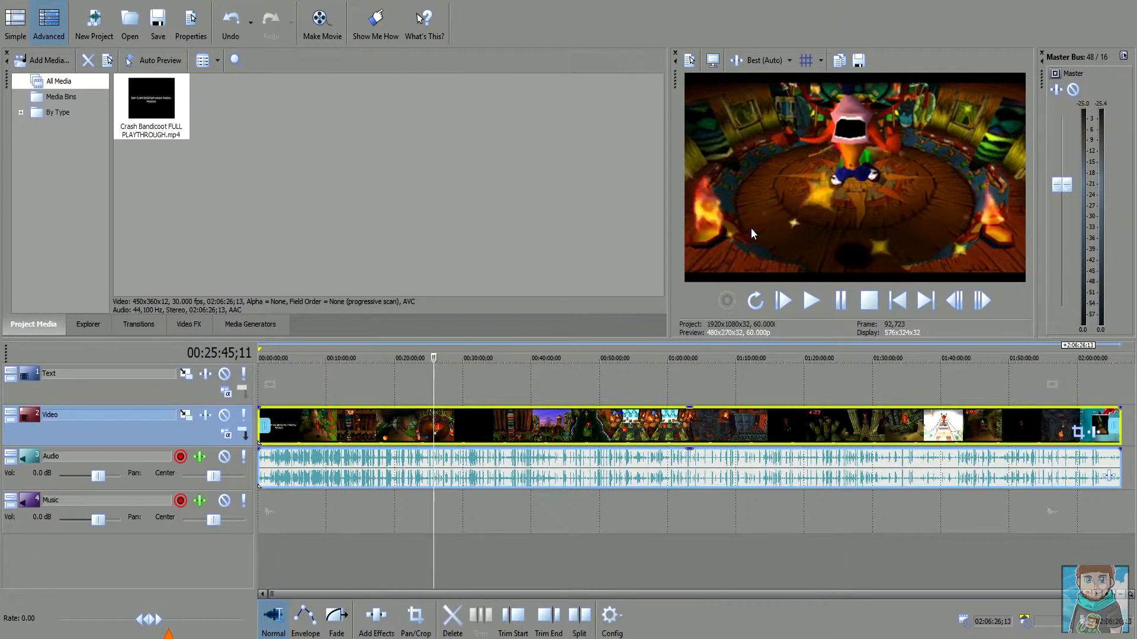
pyautogui.moveTo(759, 230)
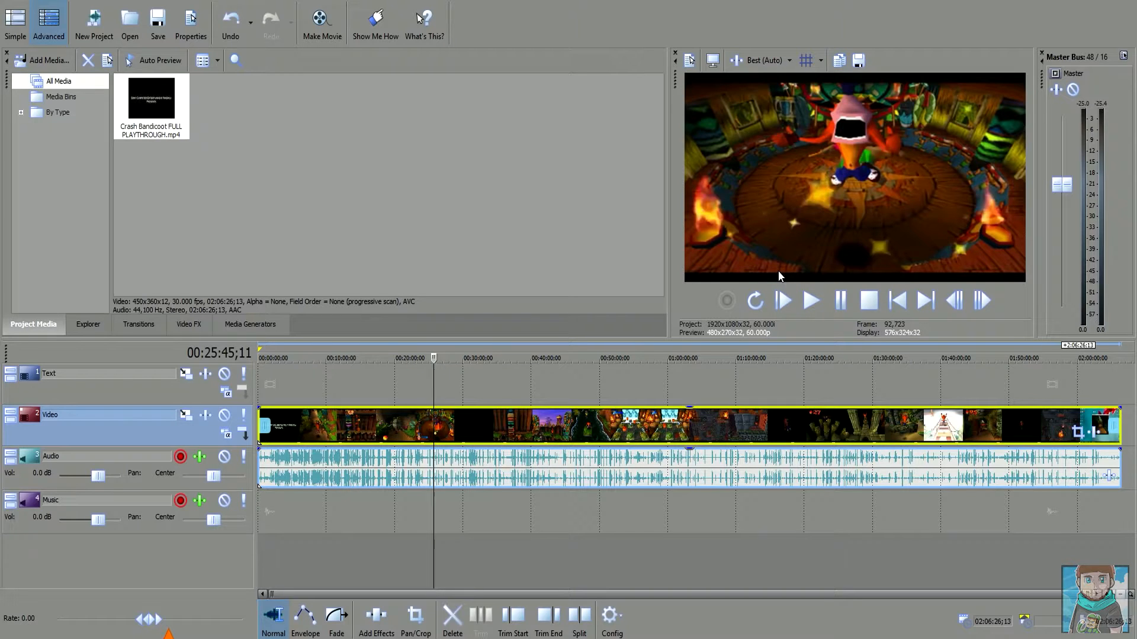
pyautogui.moveTo(767, 290)
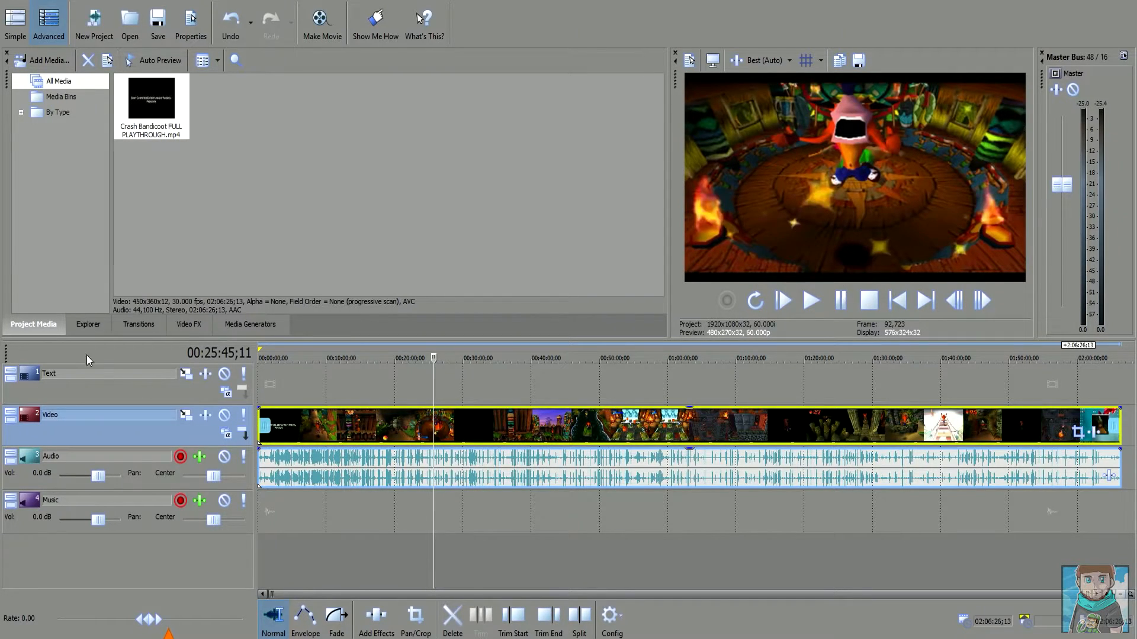
# Step: Apply the VEGAS Sharpen effect's Default preset to the clip at 0.500 amount
pyautogui.click(188, 325)
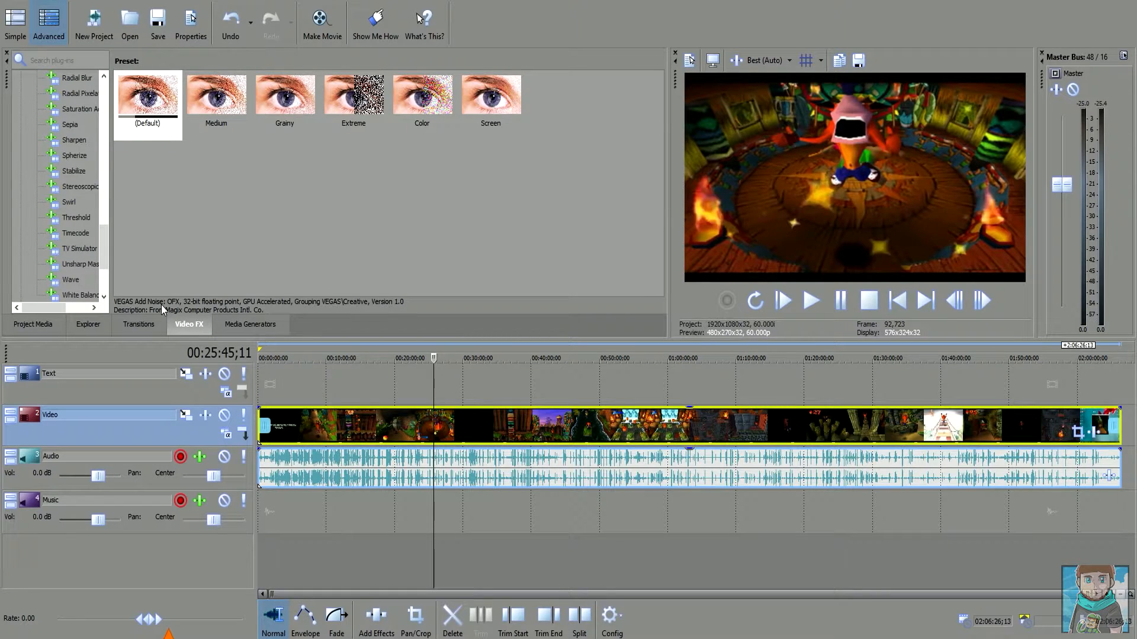
pyautogui.click(73, 140)
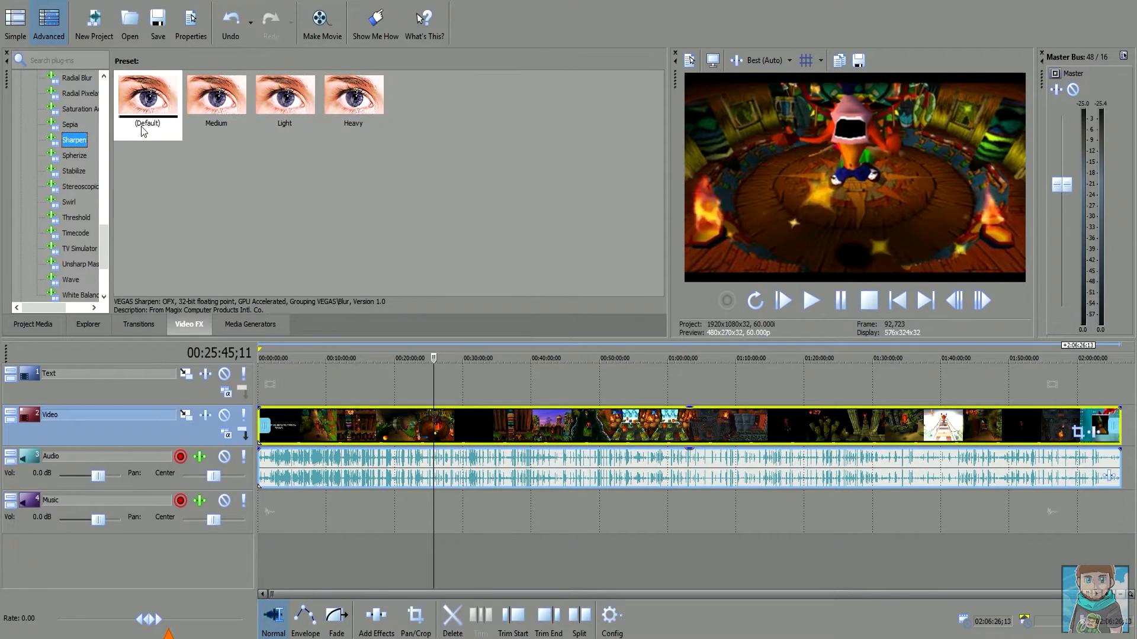
pyautogui.doubleClick(148, 93)
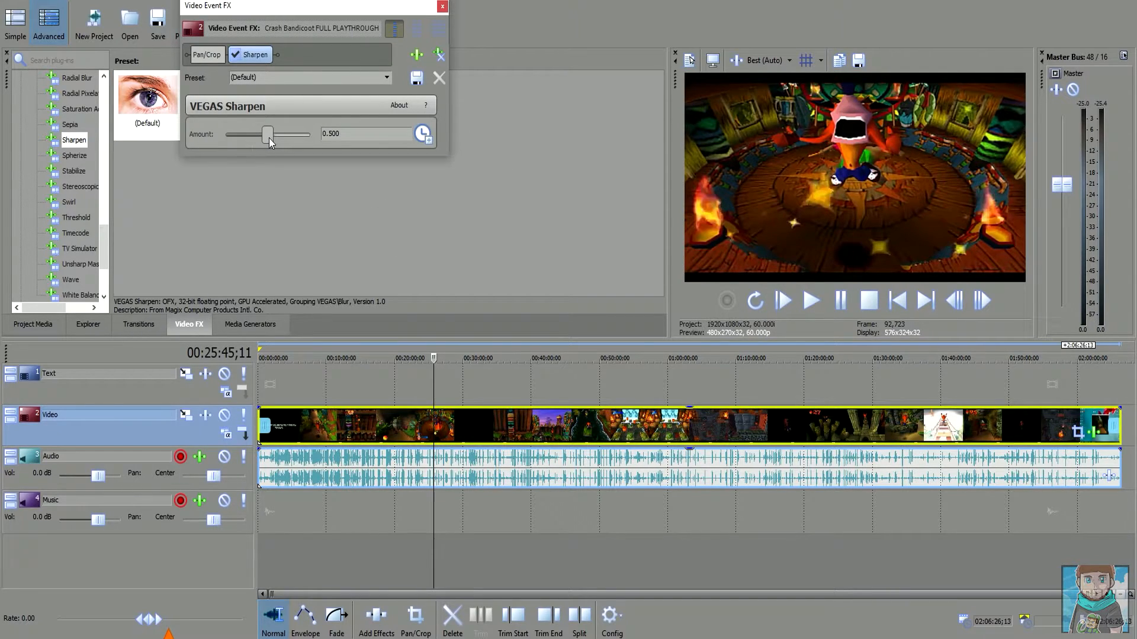
pyautogui.moveTo(266, 135); pyautogui.dragTo(225, 135)
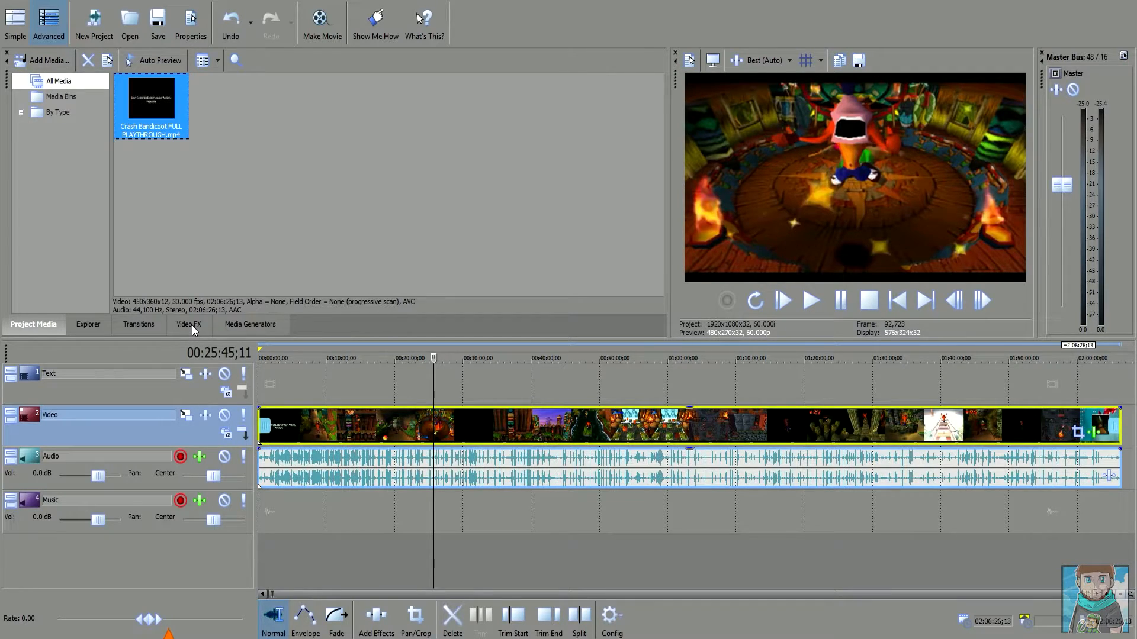
# Step: Mute the Audio track and switch preview quality from Best (Auto) to Preview (Auto)
pyautogui.click(224, 456)
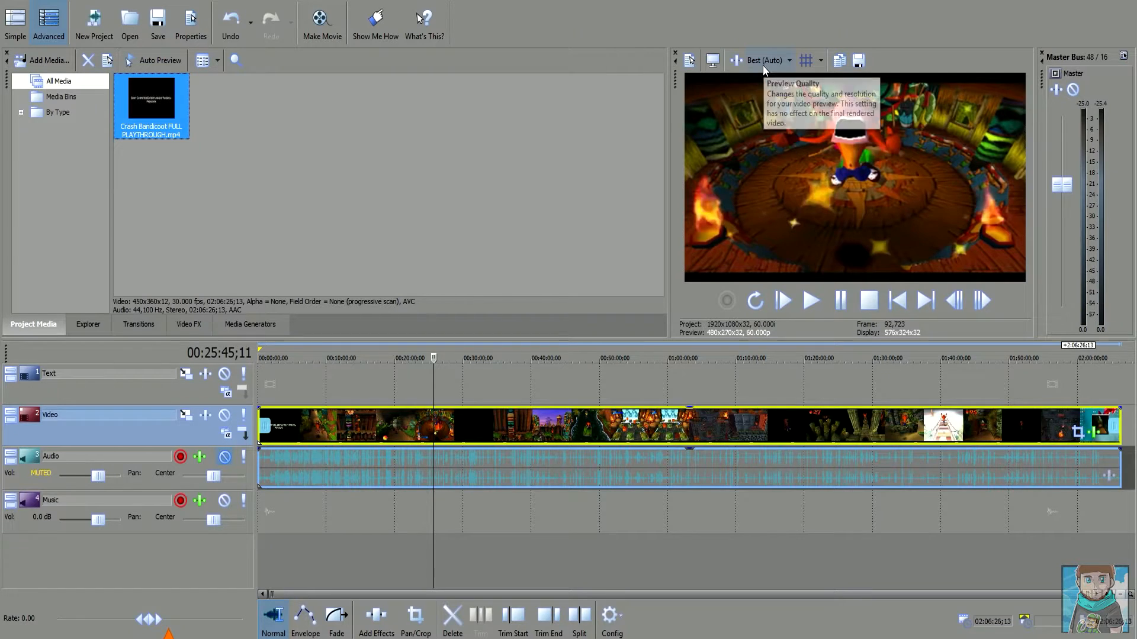
pyautogui.moveTo(878, 171)
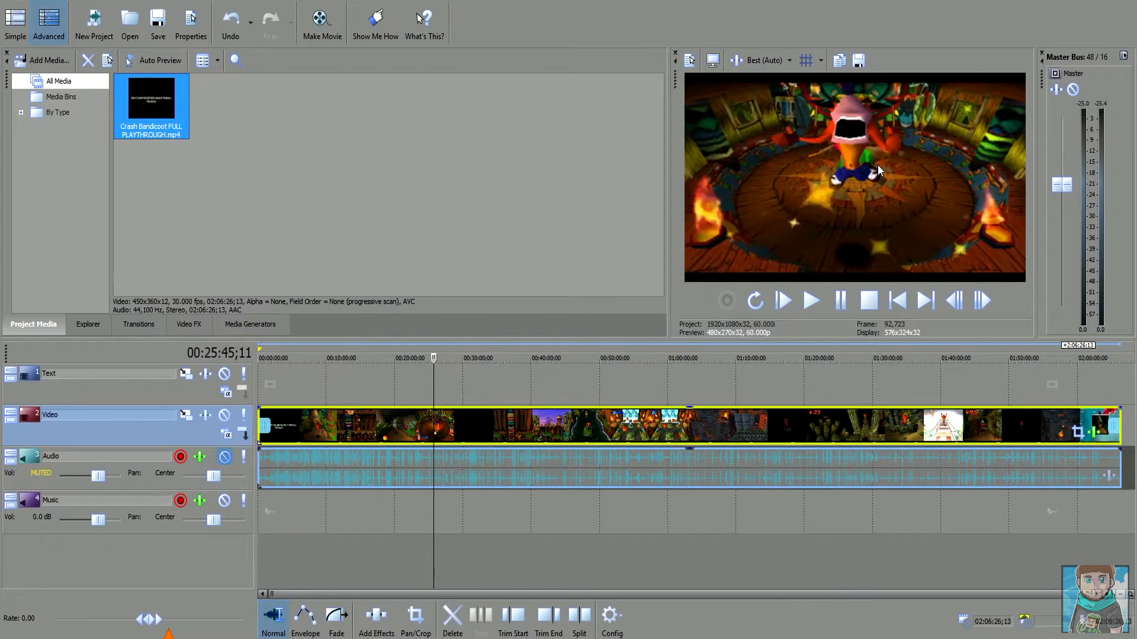
pyautogui.click(766, 61)
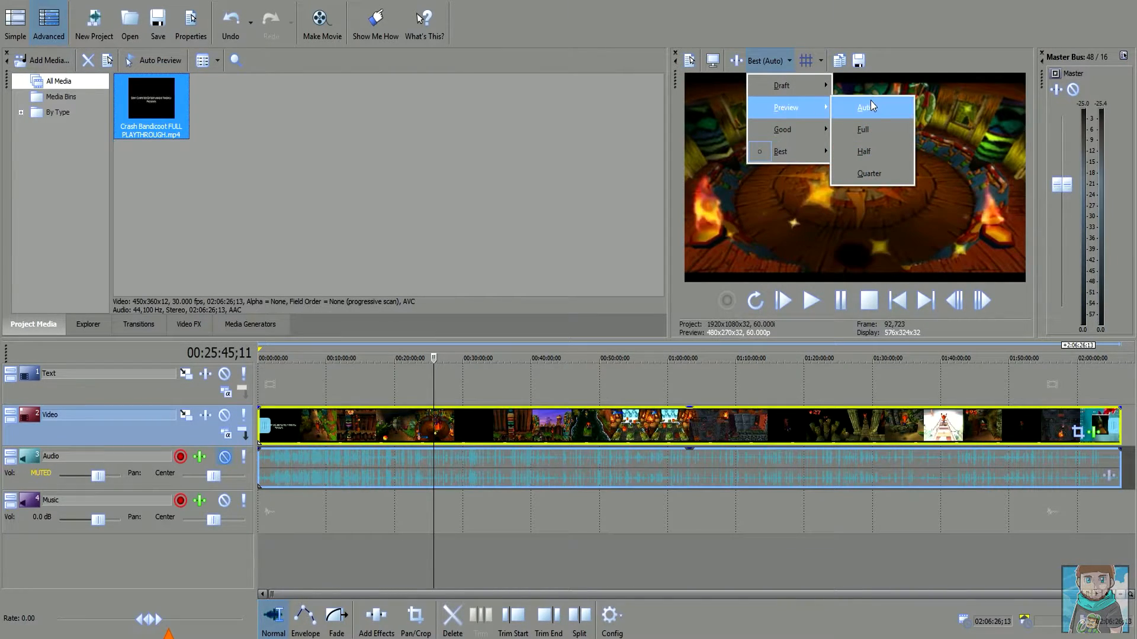
pyautogui.click(867, 106)
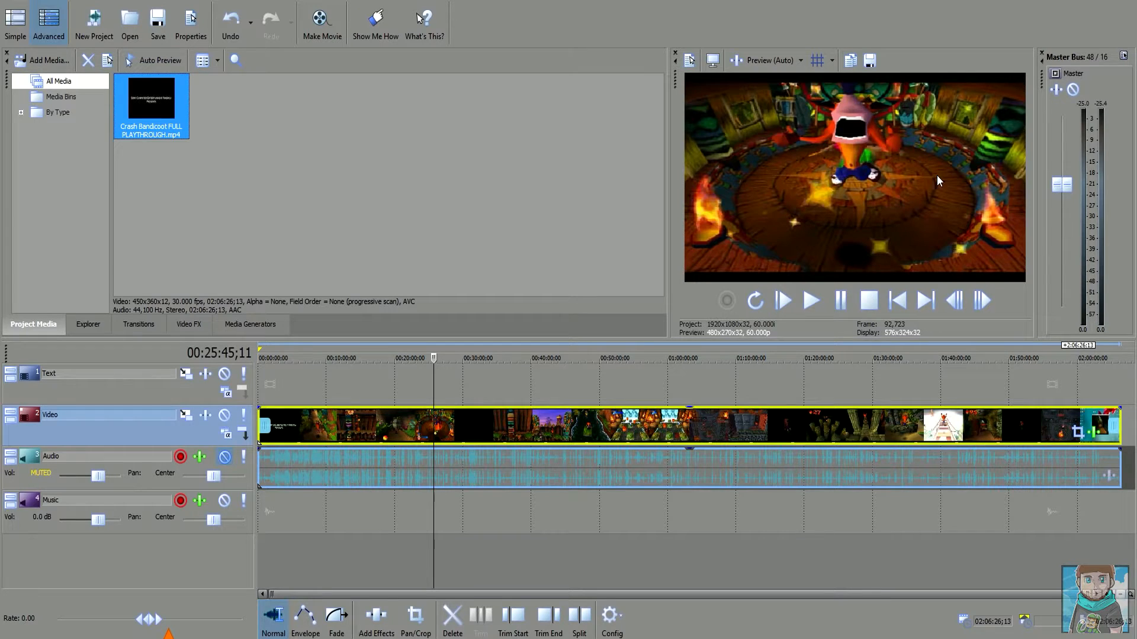
pyautogui.moveTo(954, 119)
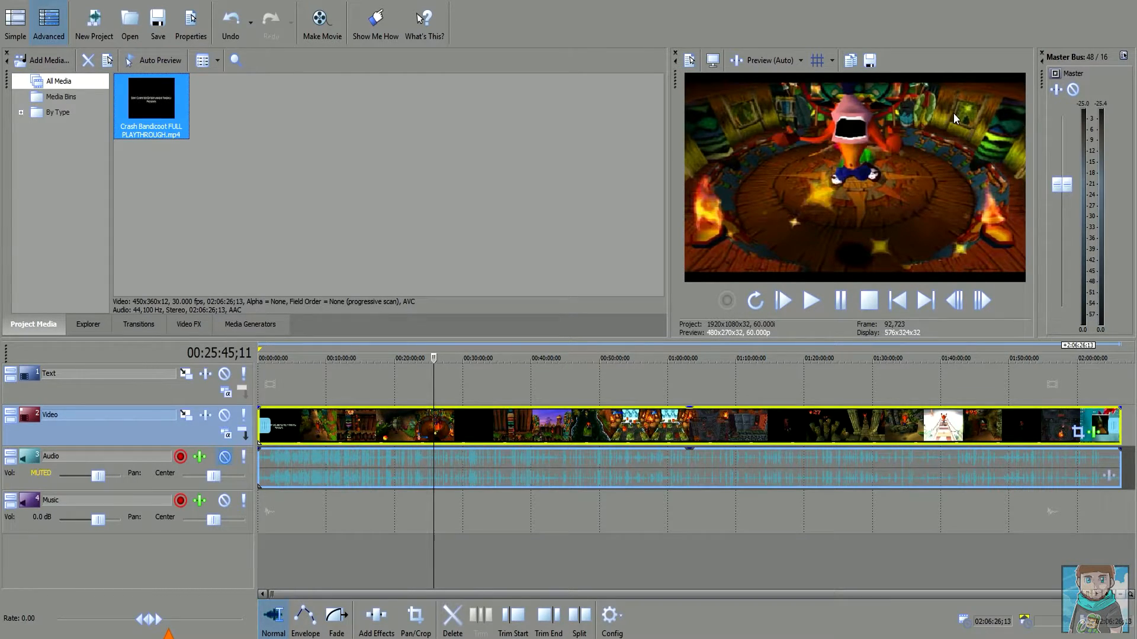
pyautogui.moveTo(675, 84)
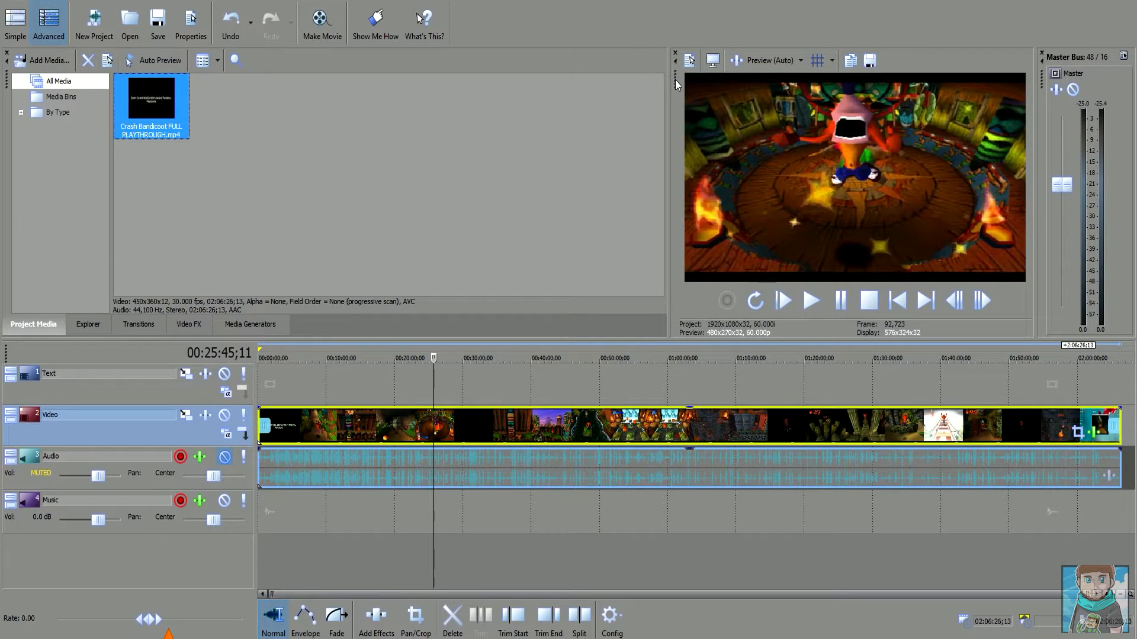
pyautogui.moveTo(875, 132)
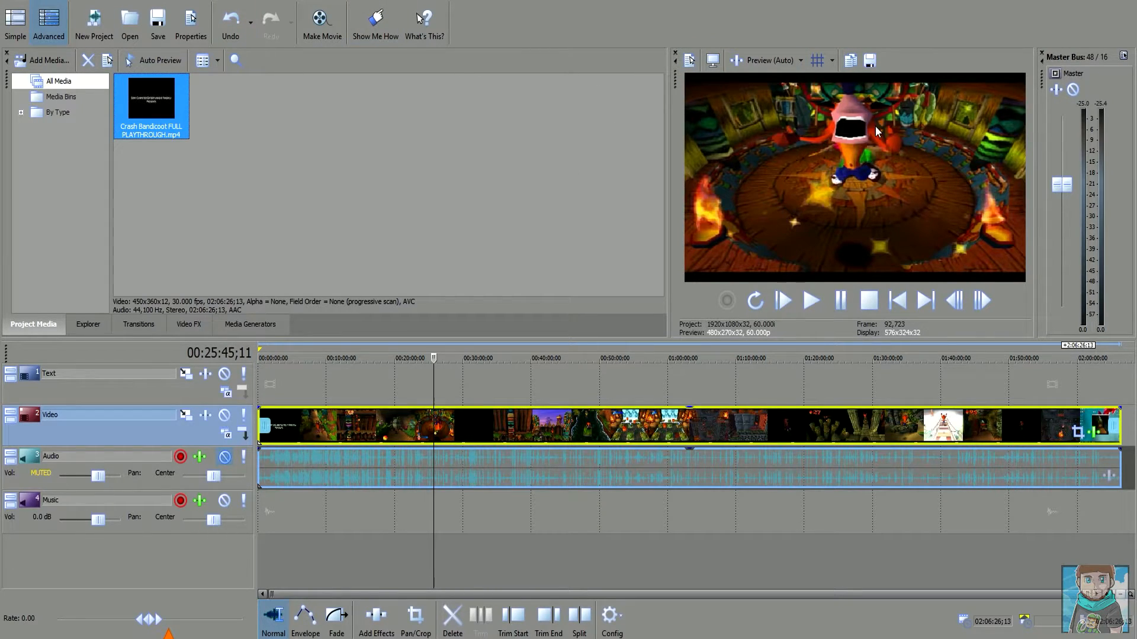
pyautogui.click(773, 61)
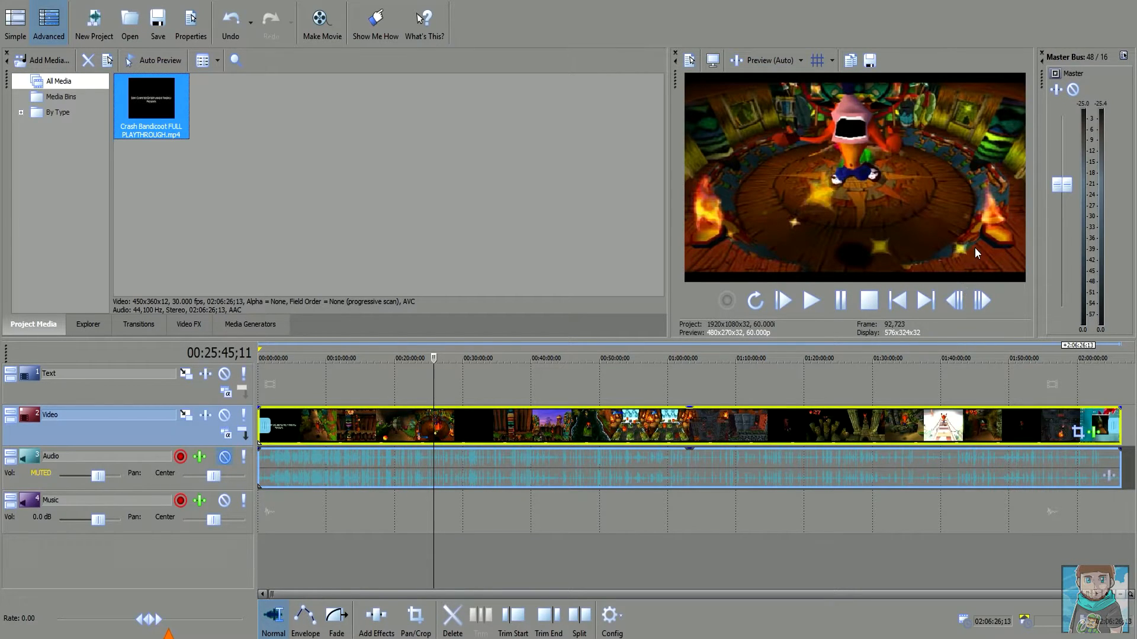
pyautogui.moveTo(890, 204)
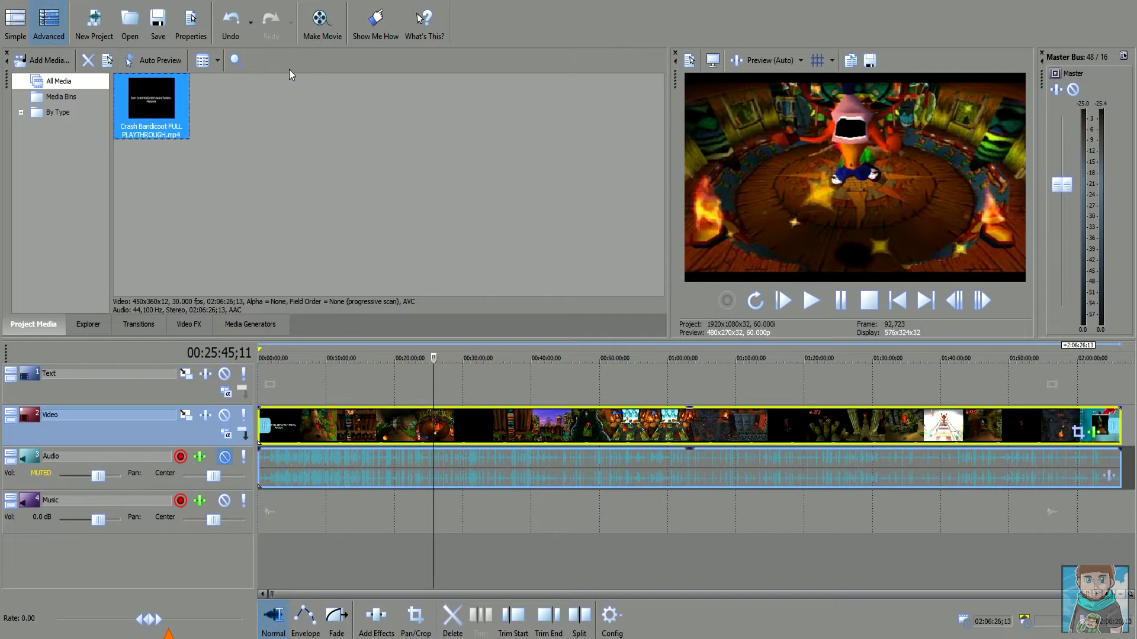
# Step: Launch Make Movie and choose 'Save it to my hard drive'
pyautogui.click(322, 22)
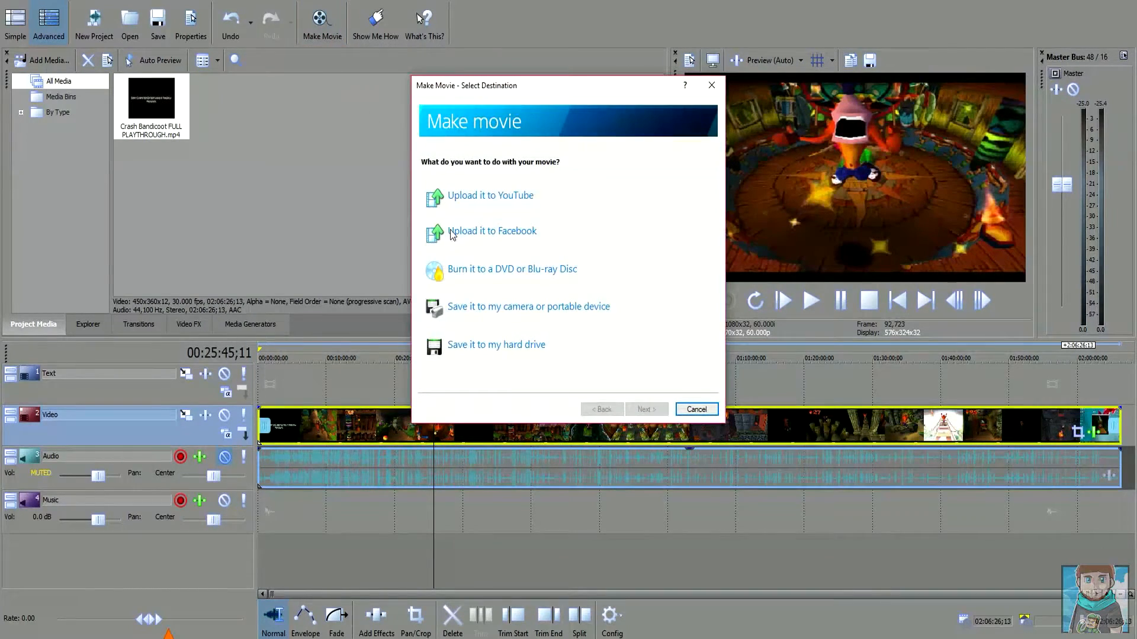
pyautogui.moveTo(497, 345)
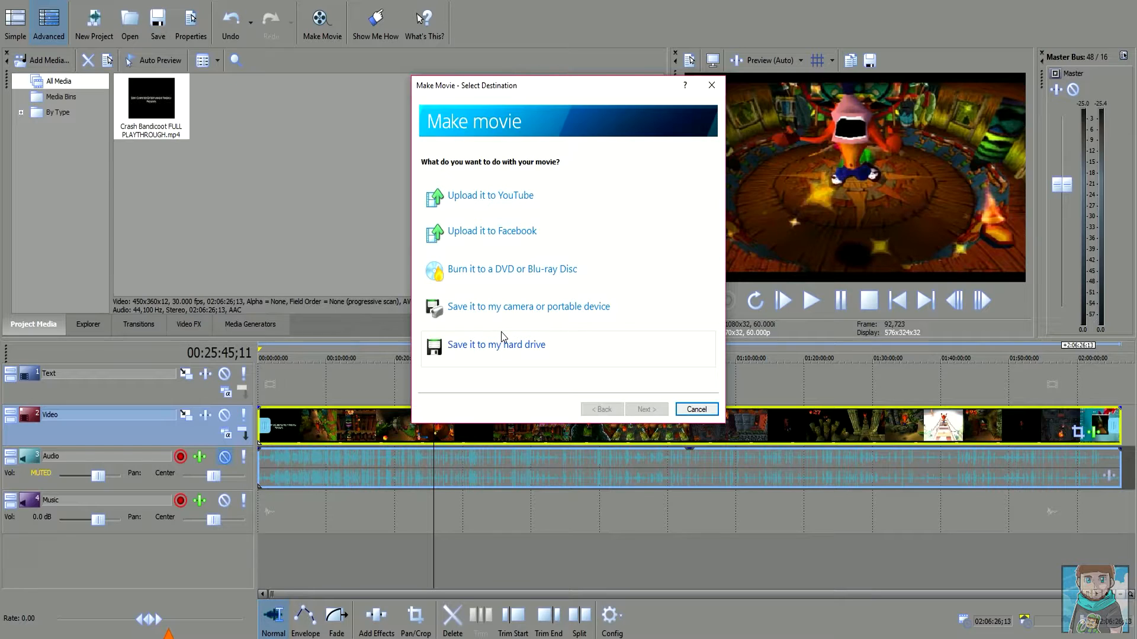
pyautogui.moveTo(506, 337)
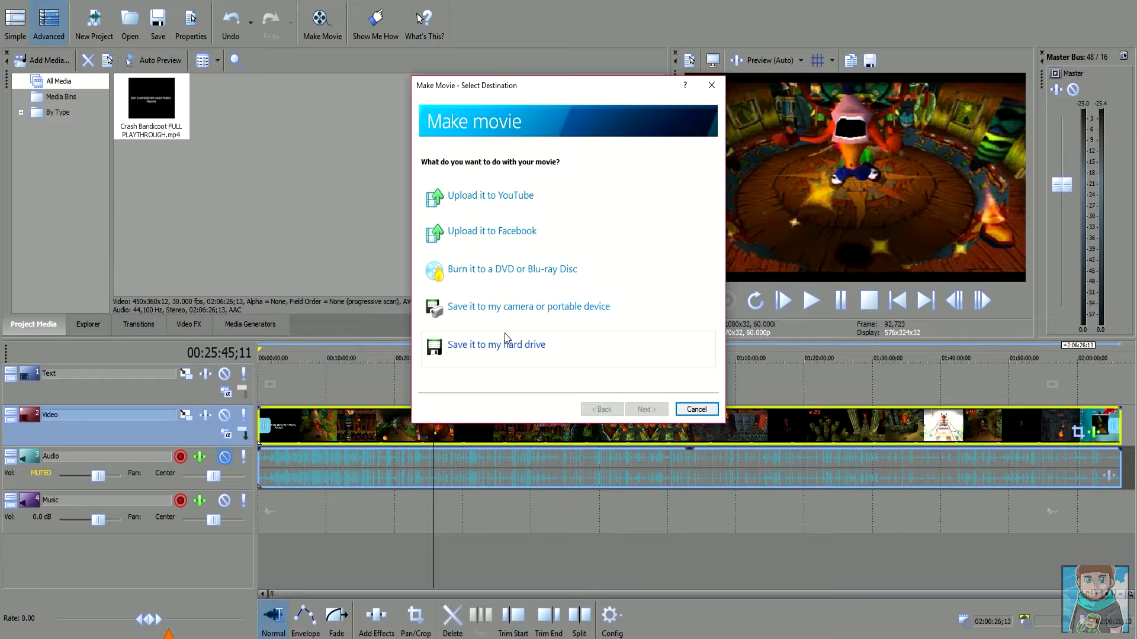
pyautogui.moveTo(512, 336)
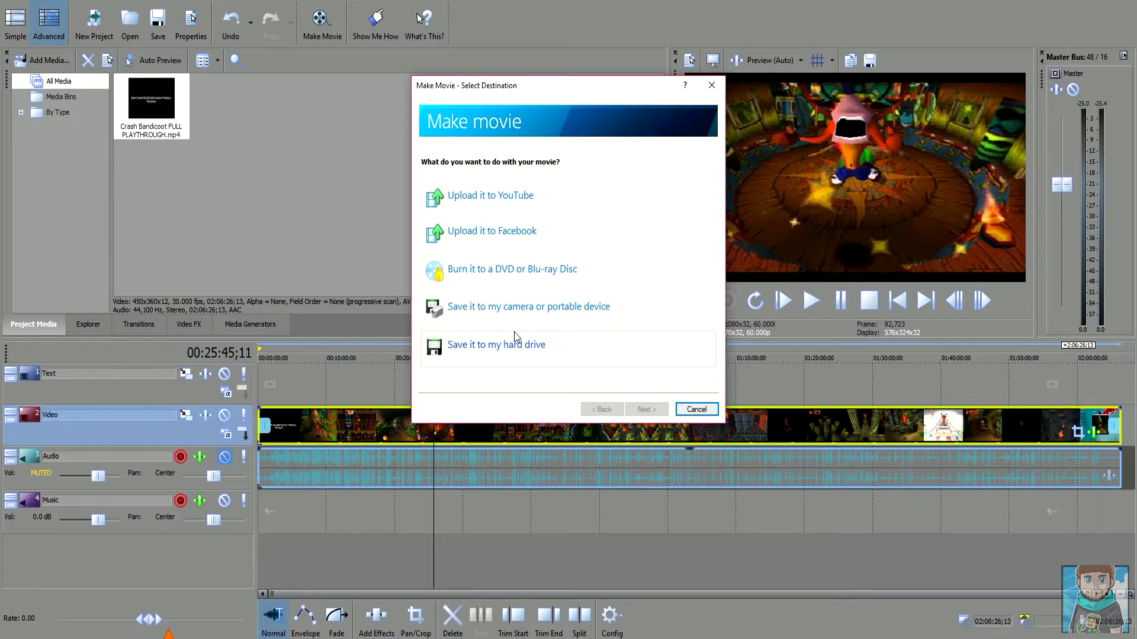
pyautogui.click(496, 345)
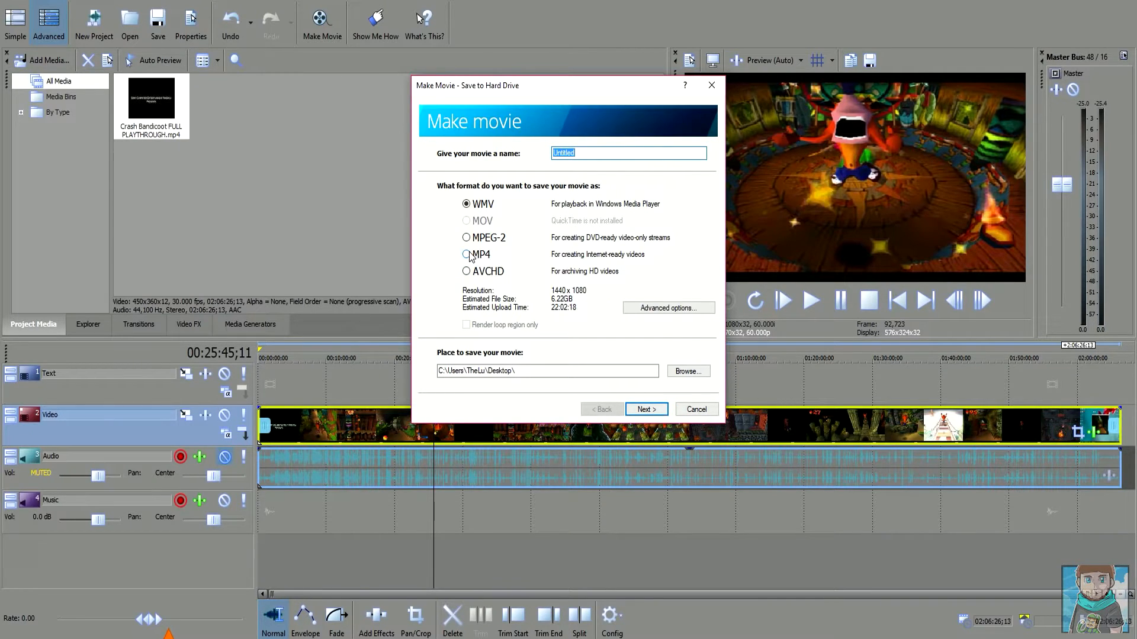
# Step: Pick MP4 as the output format at 1920x1080 (estimated 11.11 GB)
pyautogui.click(467, 255)
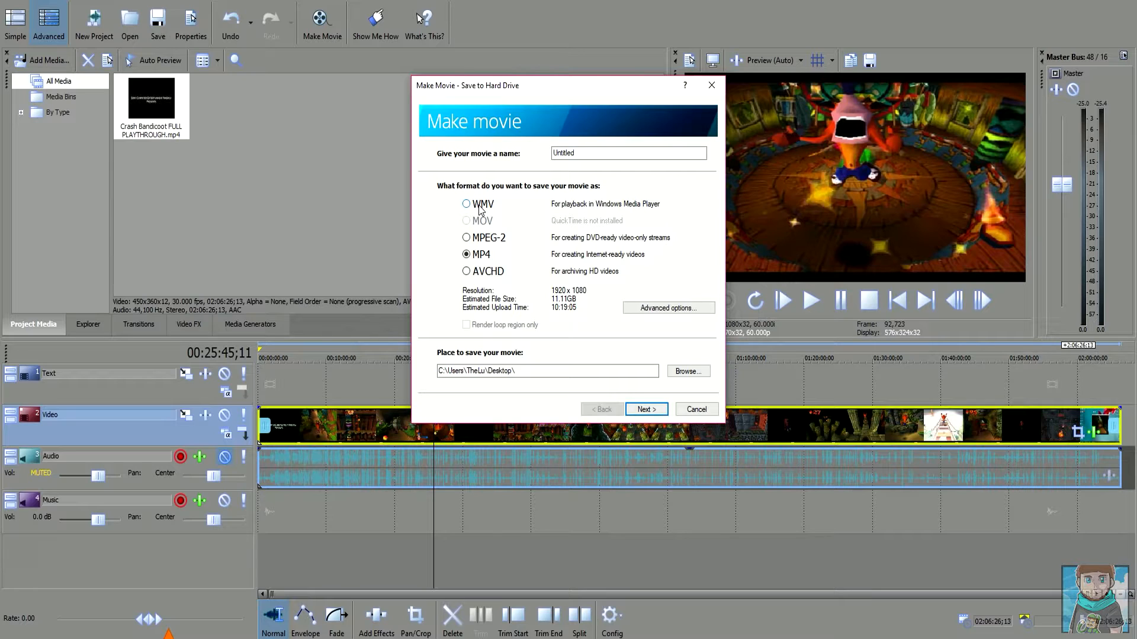
pyautogui.moveTo(490, 259)
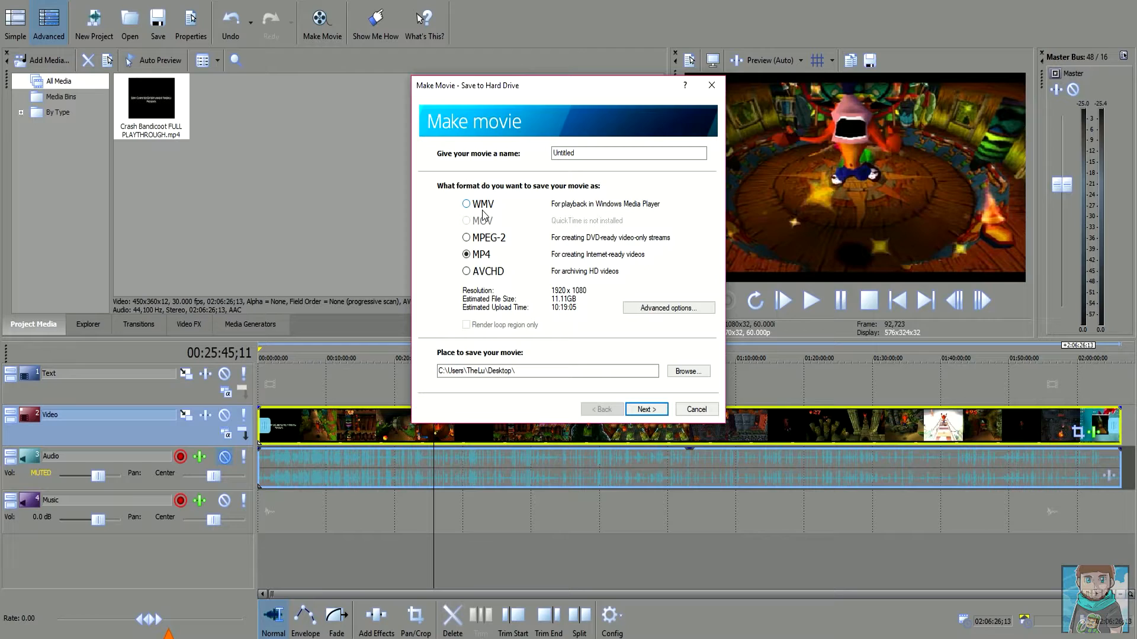
pyautogui.moveTo(483, 216)
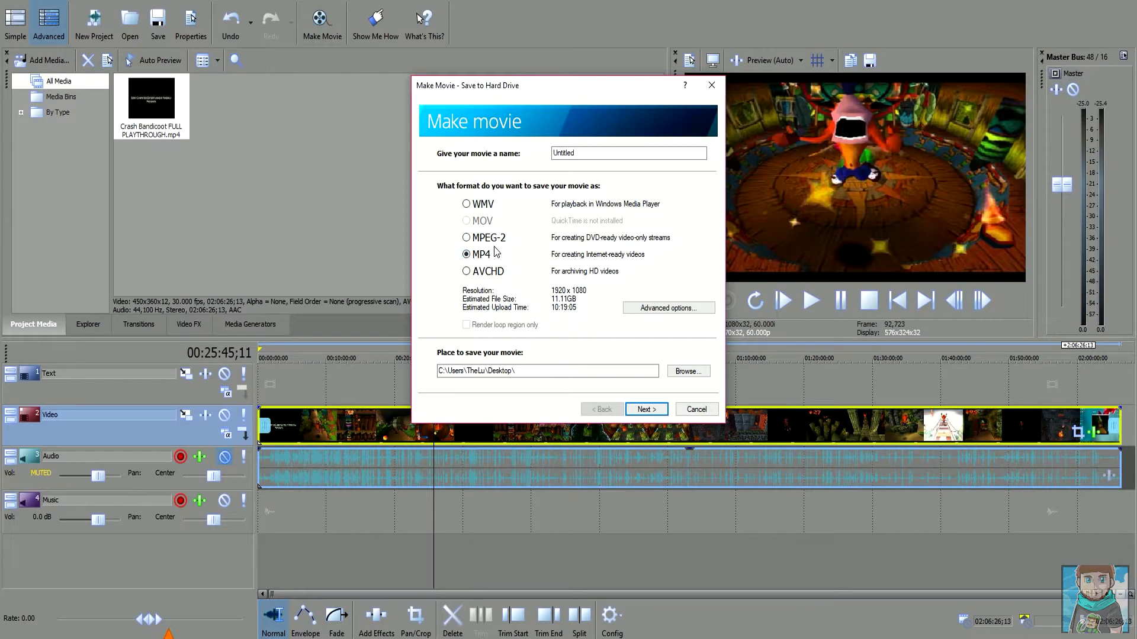
pyautogui.moveTo(586, 305)
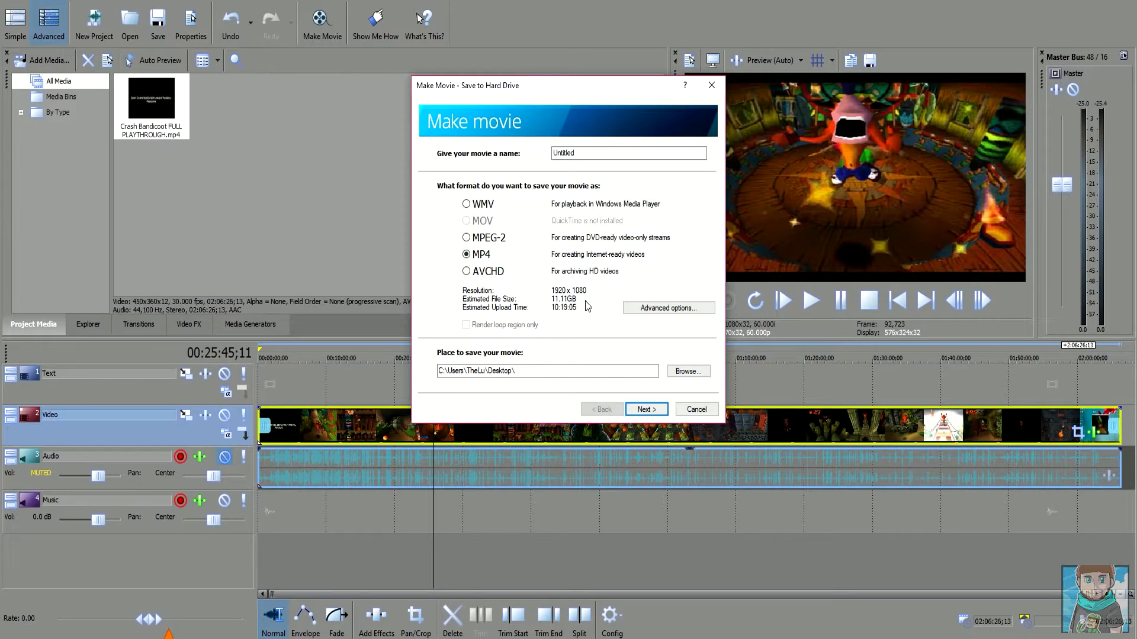
pyautogui.moveTo(588, 304)
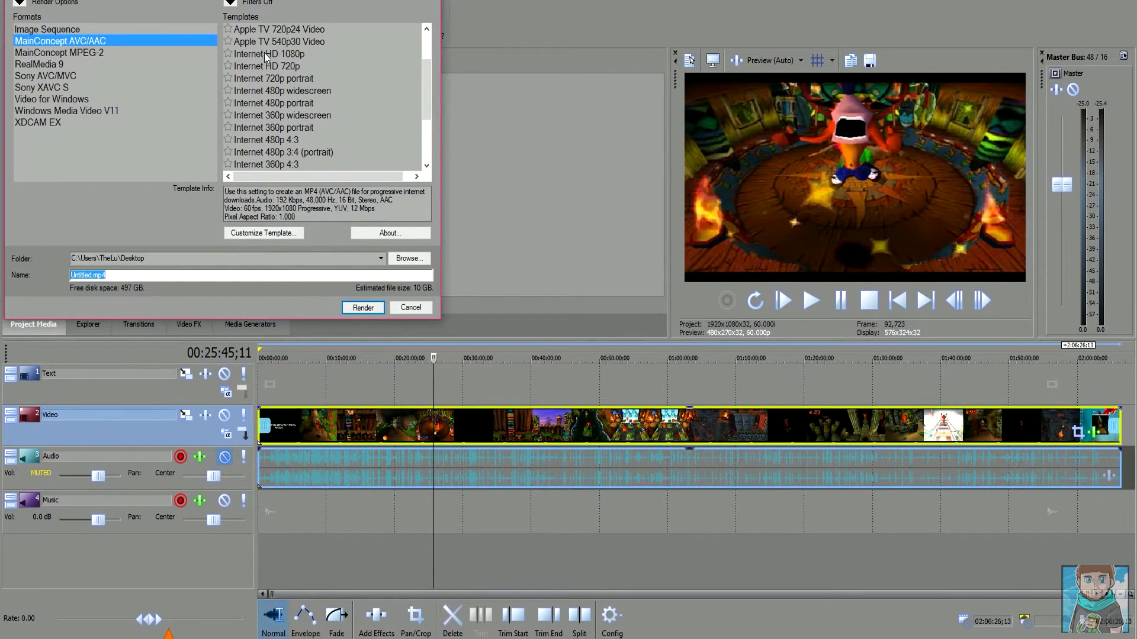
# Step: Select a template in the MainConcept AVC/AAC list and scroll toward 'youtube 1080p 60fps'
pyautogui.click(270, 53)
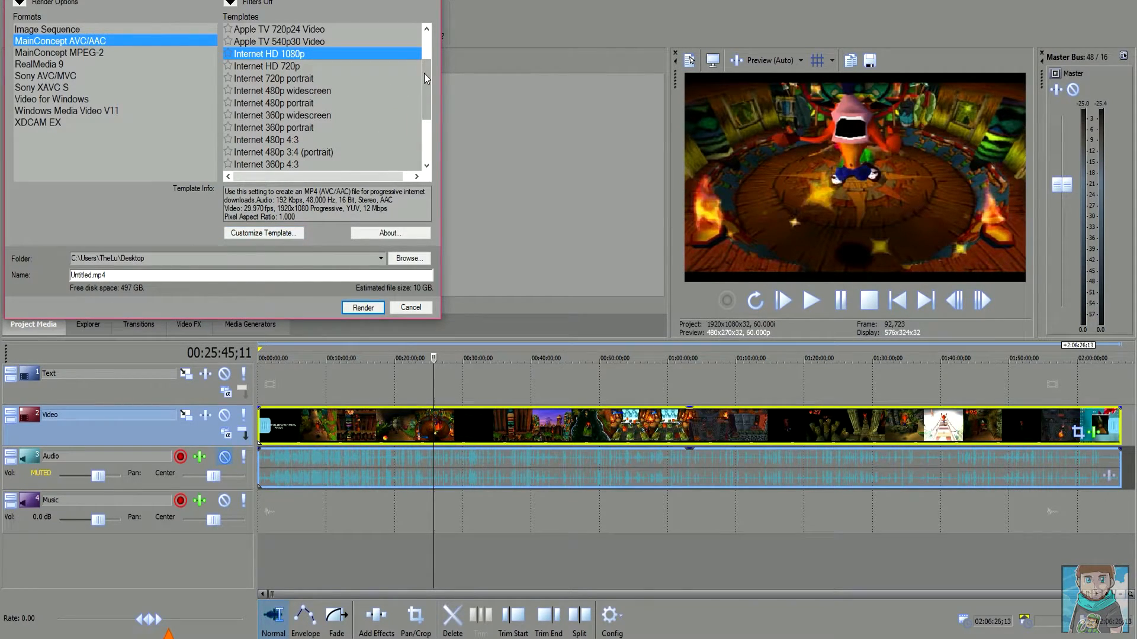
pyautogui.scroll(-3)
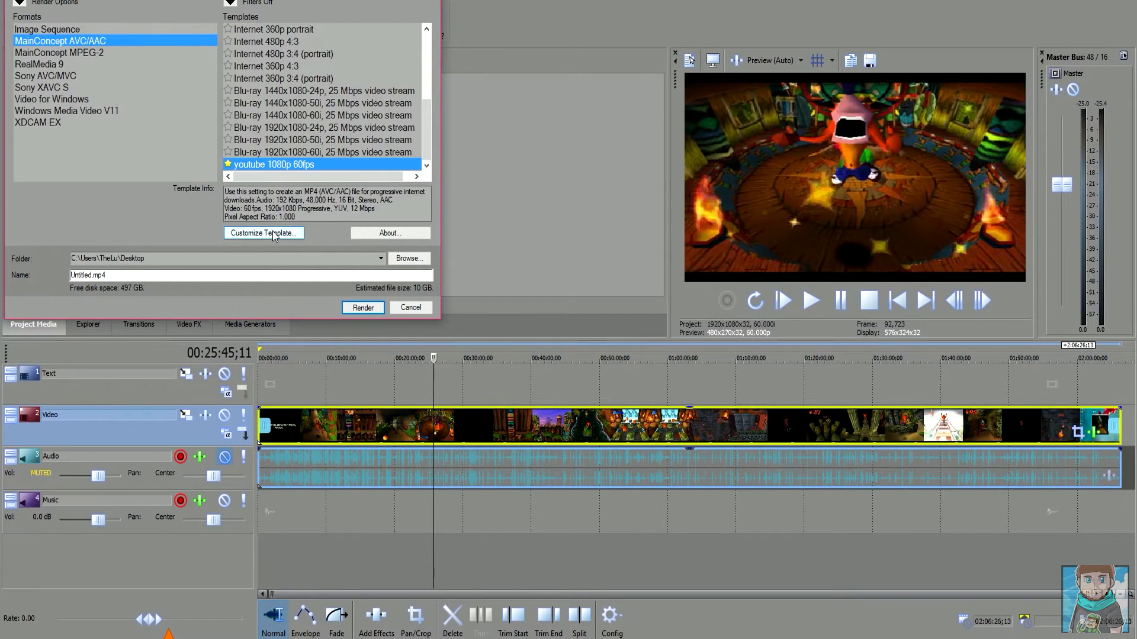
# Step: Customize the youtube 1080p 60fps template and review its 60.000000 frame rate
pyautogui.click(263, 233)
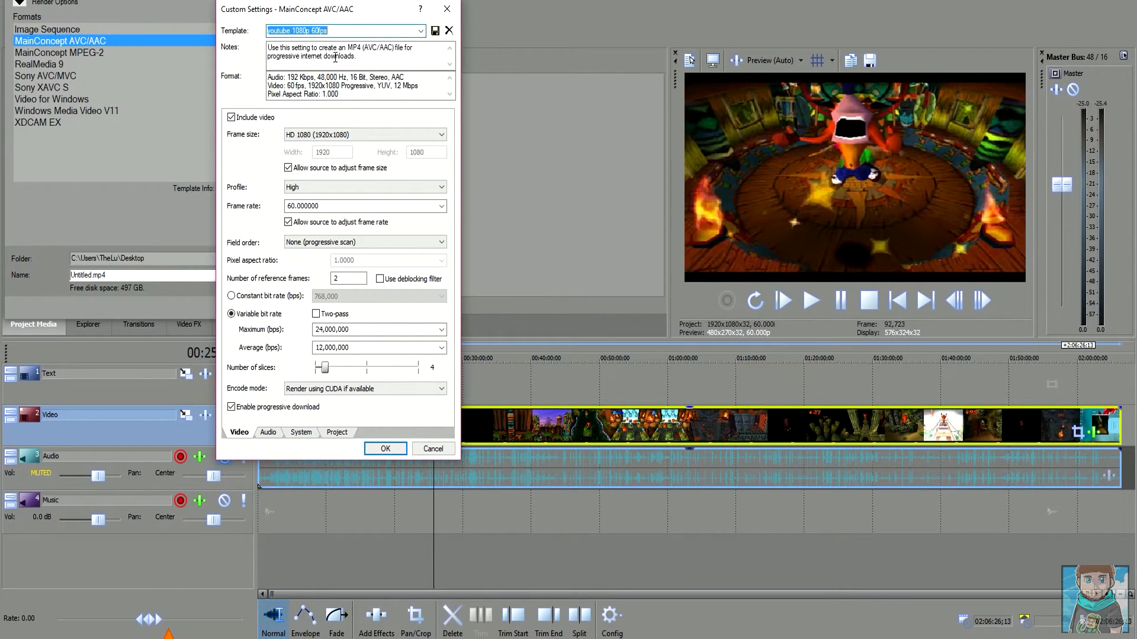
pyautogui.moveTo(357, 393)
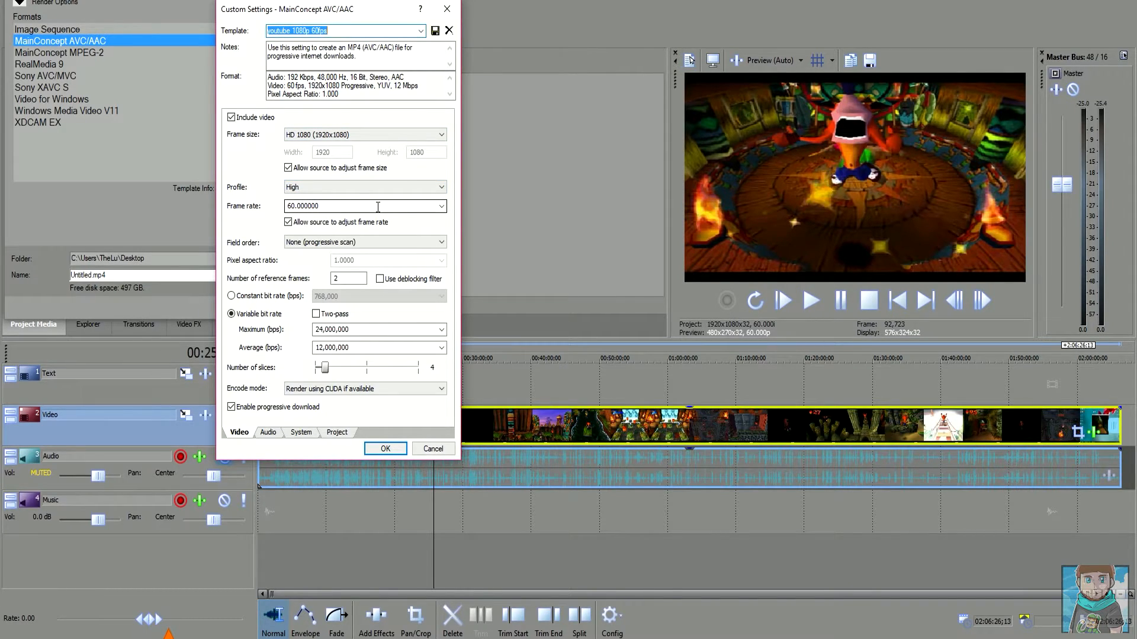
pyautogui.click(441, 206)
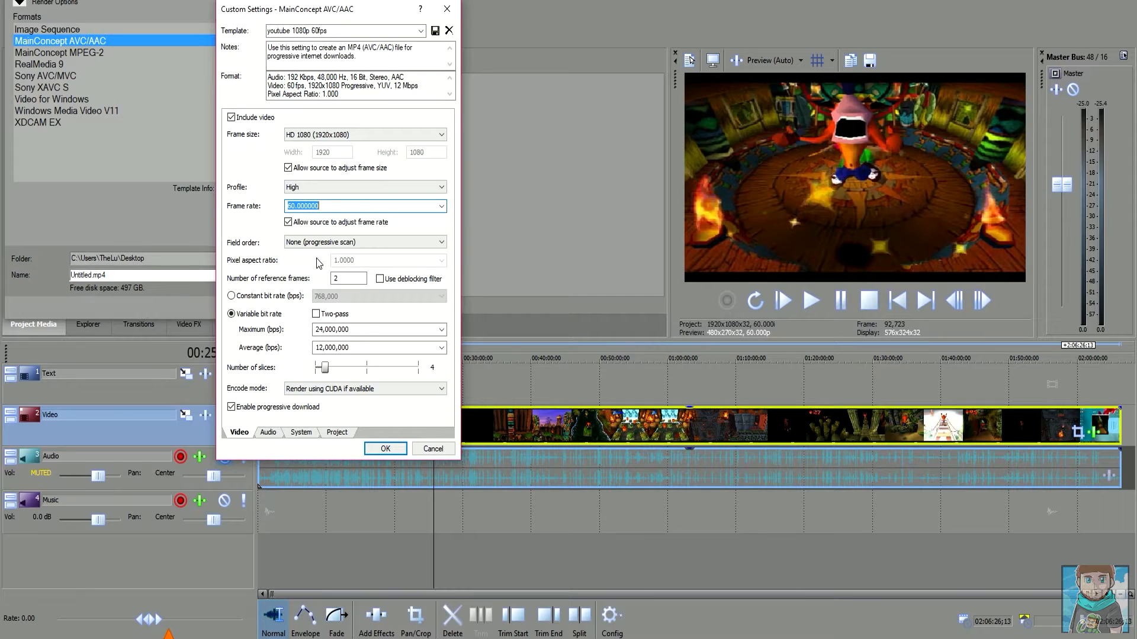
pyautogui.moveTo(321, 260)
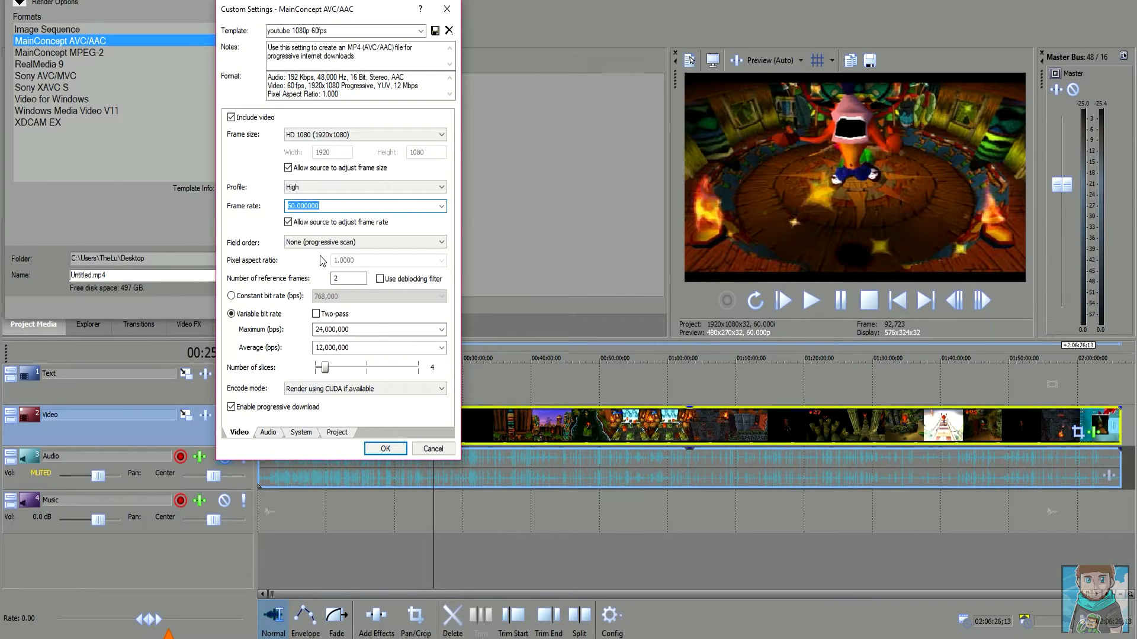
pyautogui.moveTo(316, 267)
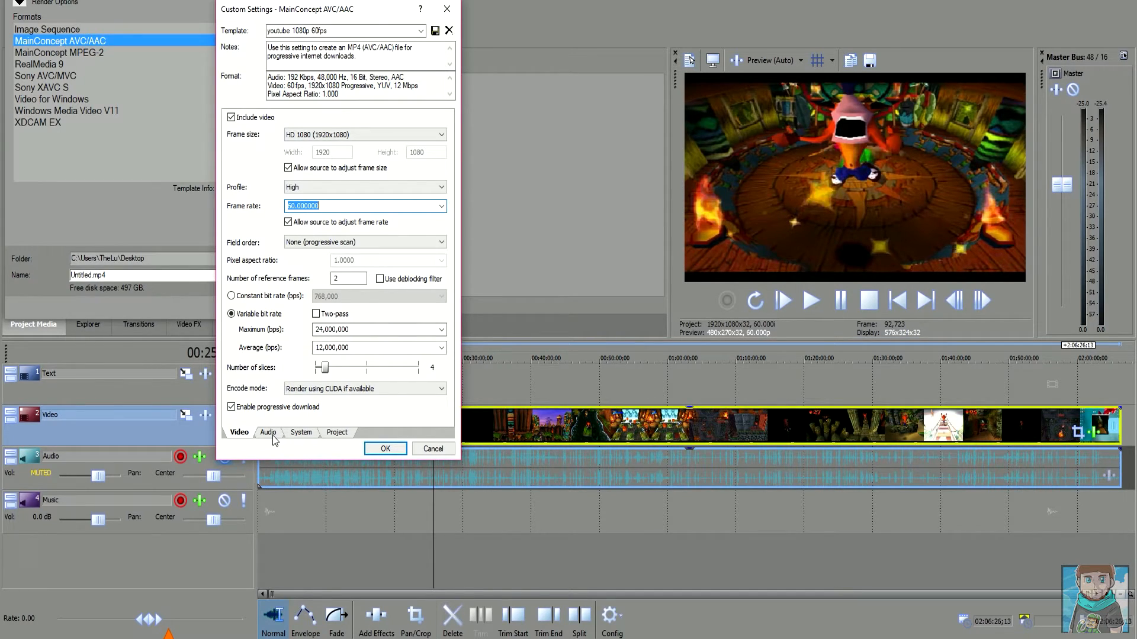
pyautogui.click(269, 433)
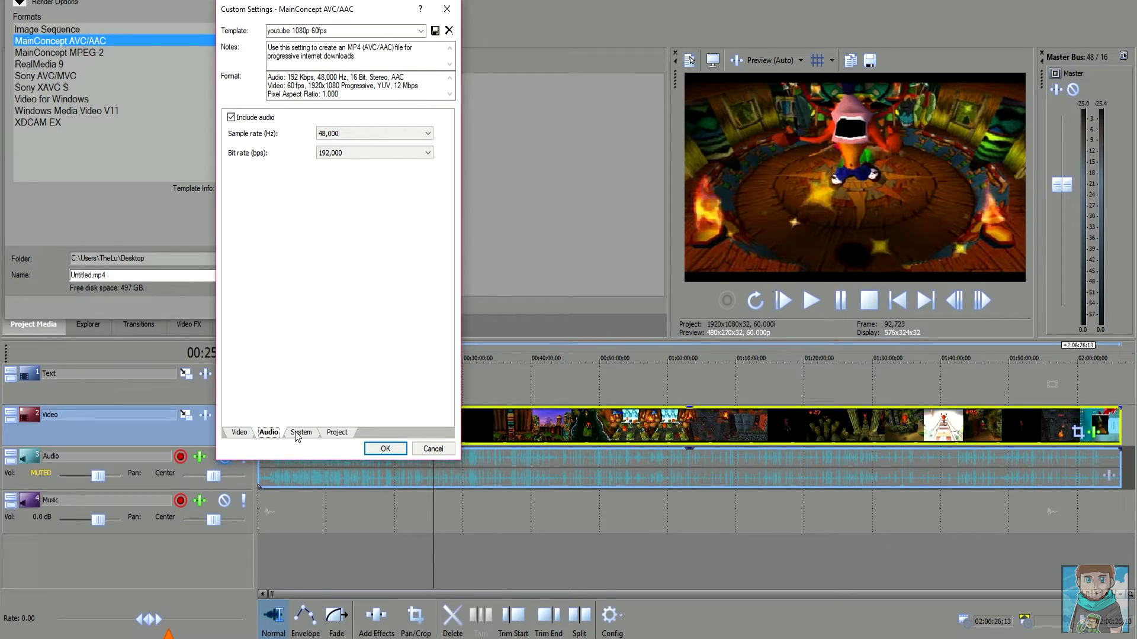
pyautogui.click(336, 433)
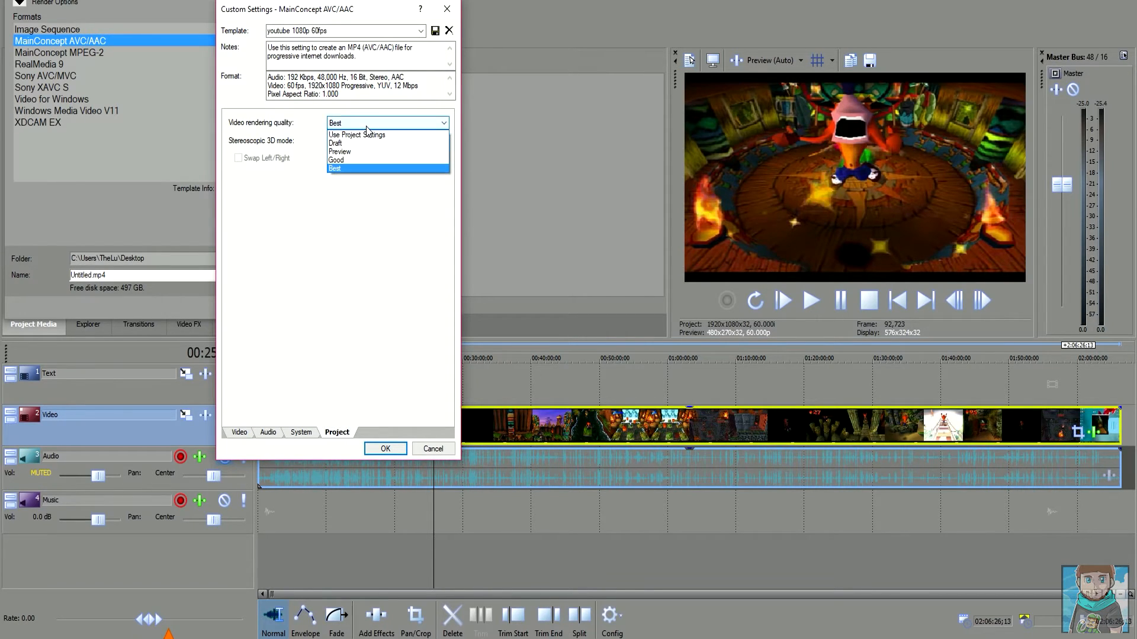
pyautogui.click(334, 168)
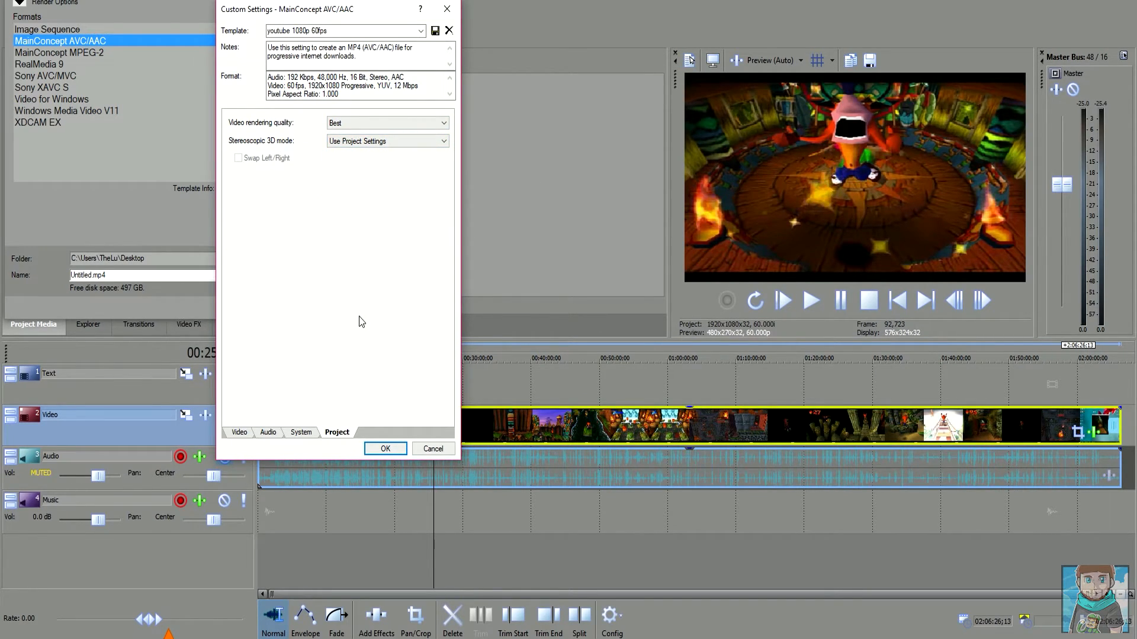
pyautogui.click(240, 432)
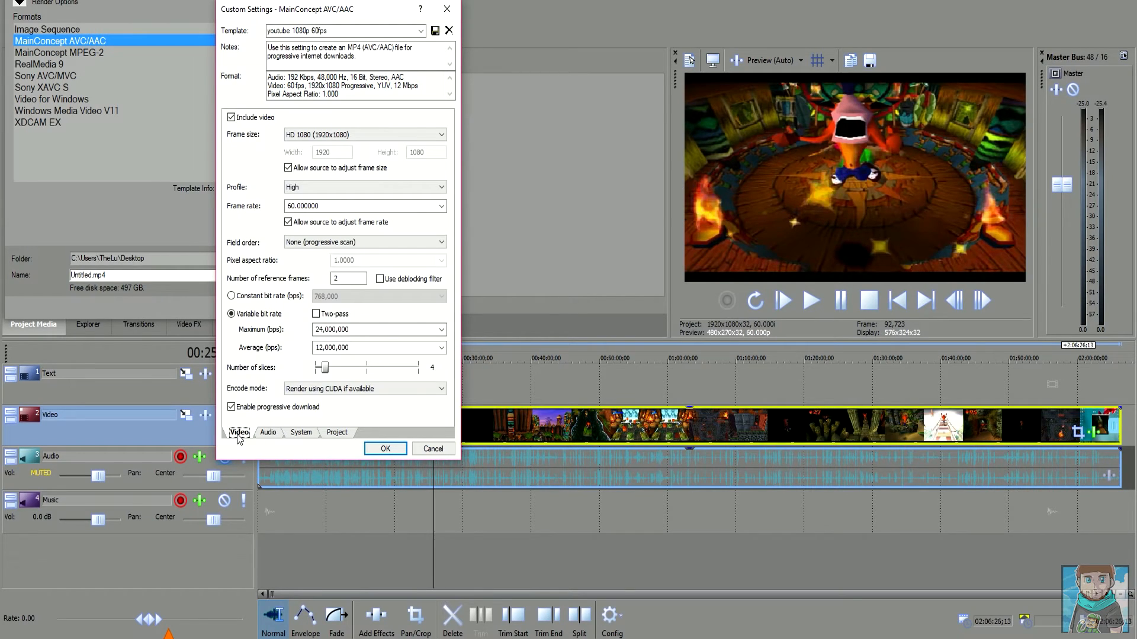
pyautogui.moveTo(273, 423)
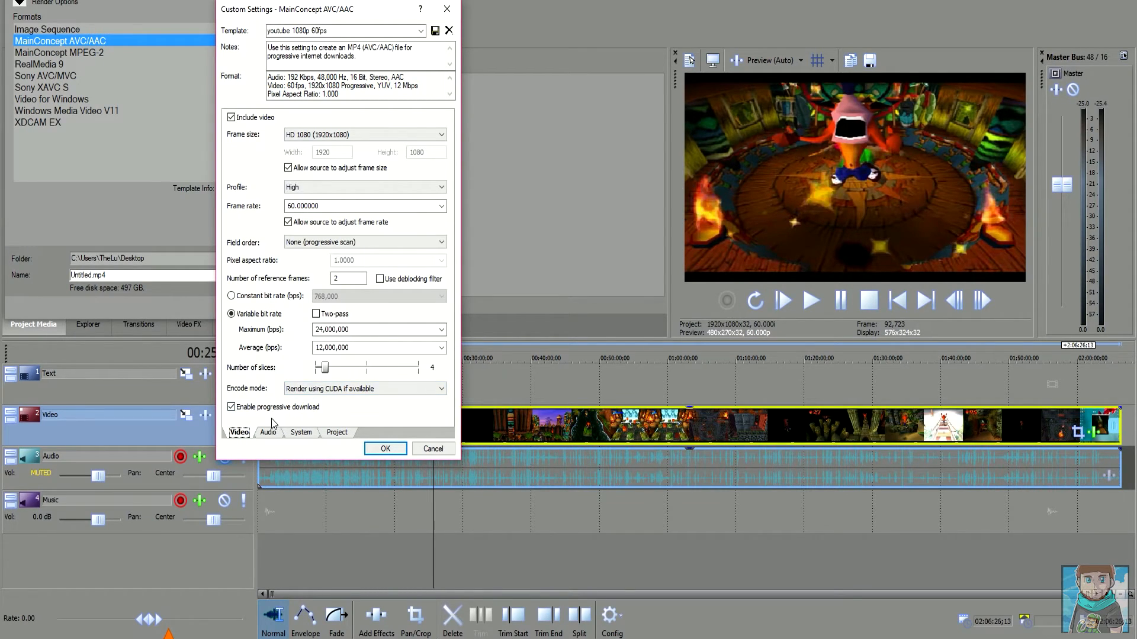
# Step: Run Check GPU (CUDA available) and keep Encode mode at 'Render using CUDA if available'
pyautogui.click(300, 432)
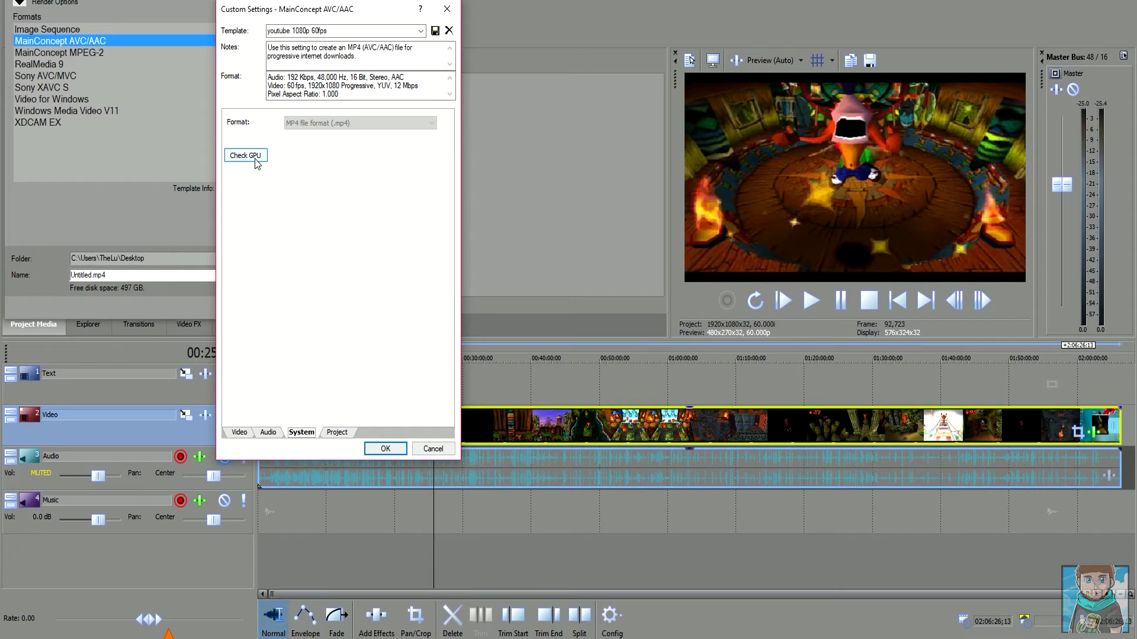
pyautogui.click(245, 155)
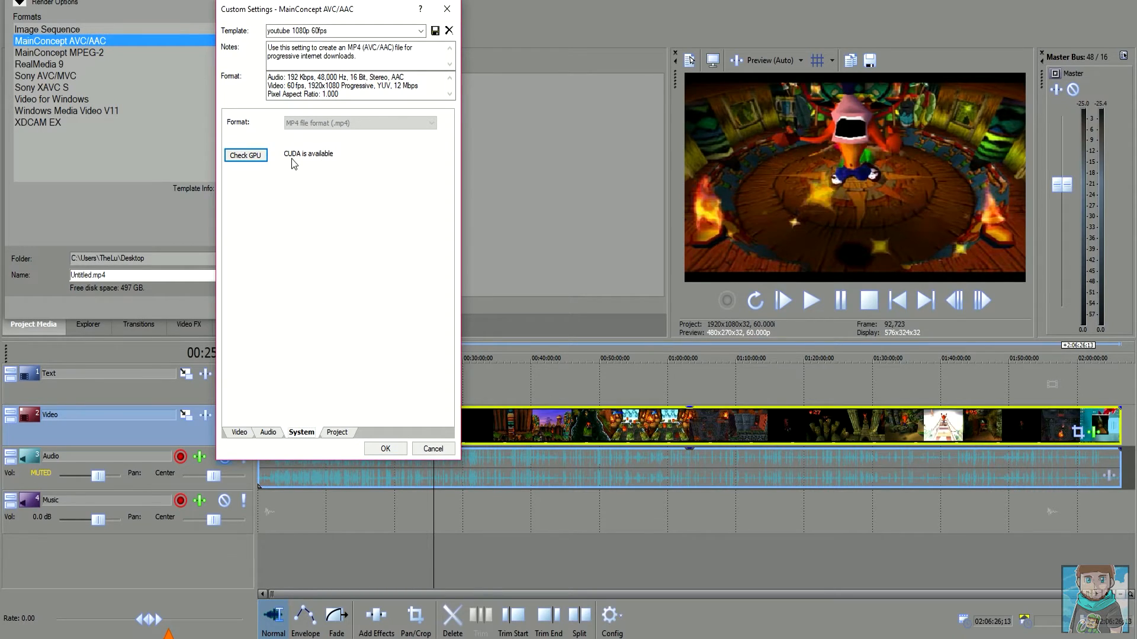
pyautogui.click(239, 432)
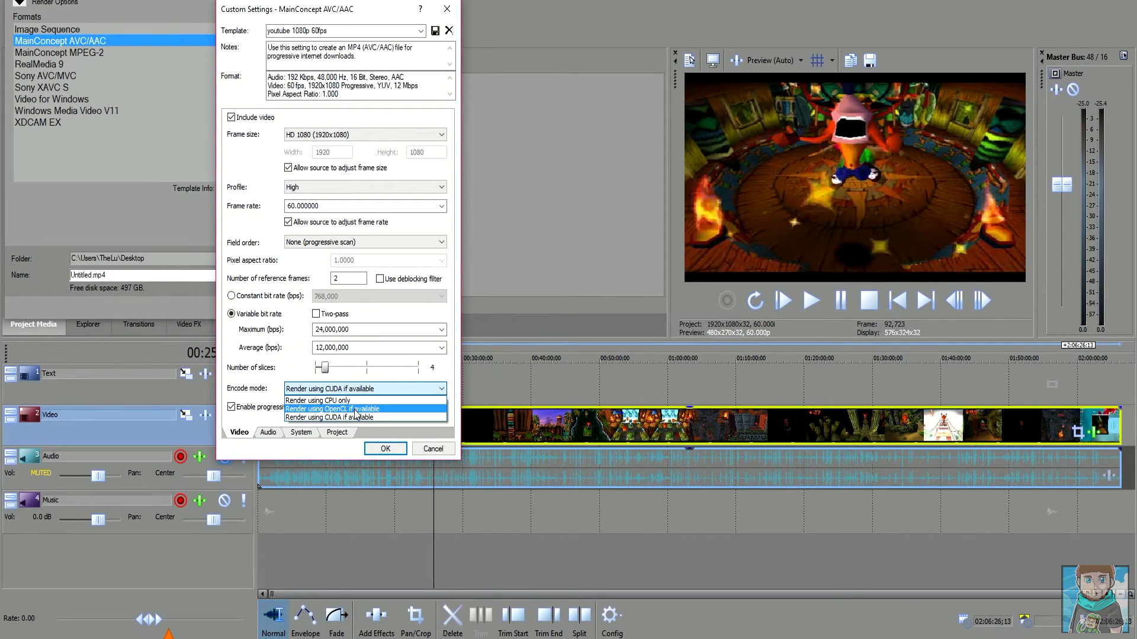
pyautogui.moveTo(355, 418)
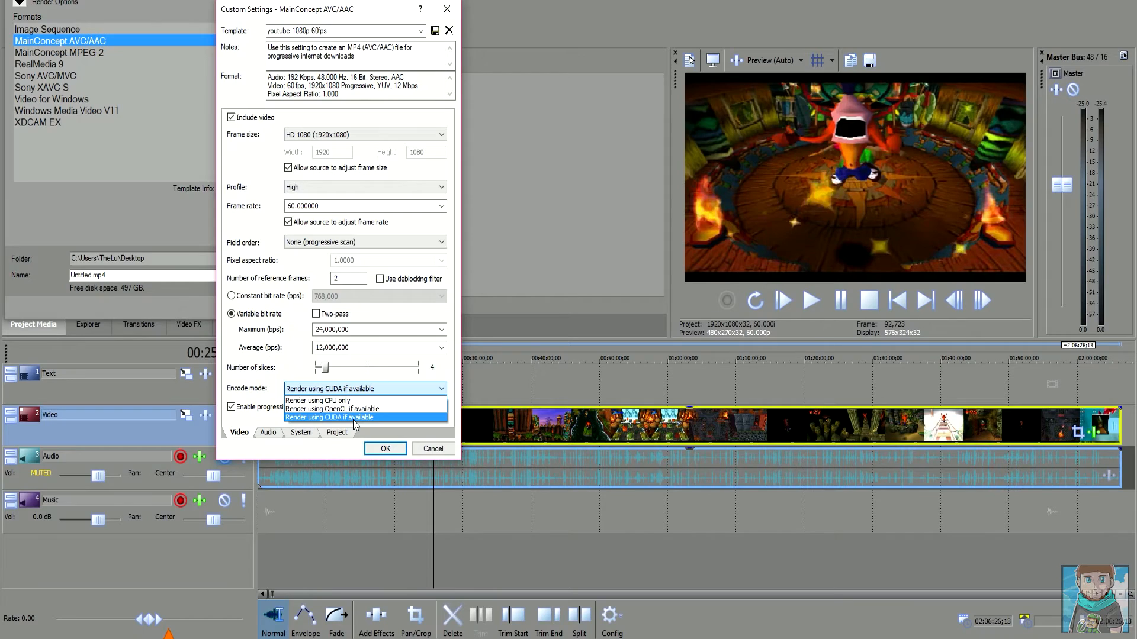
pyautogui.moveTo(341, 409)
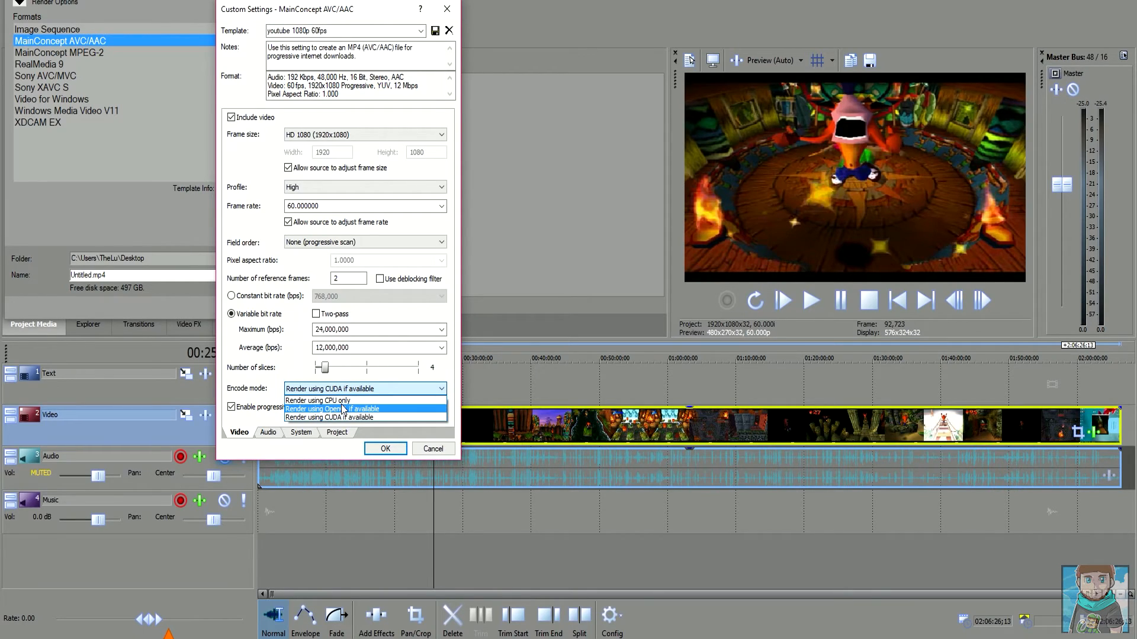
pyautogui.moveTo(371, 422)
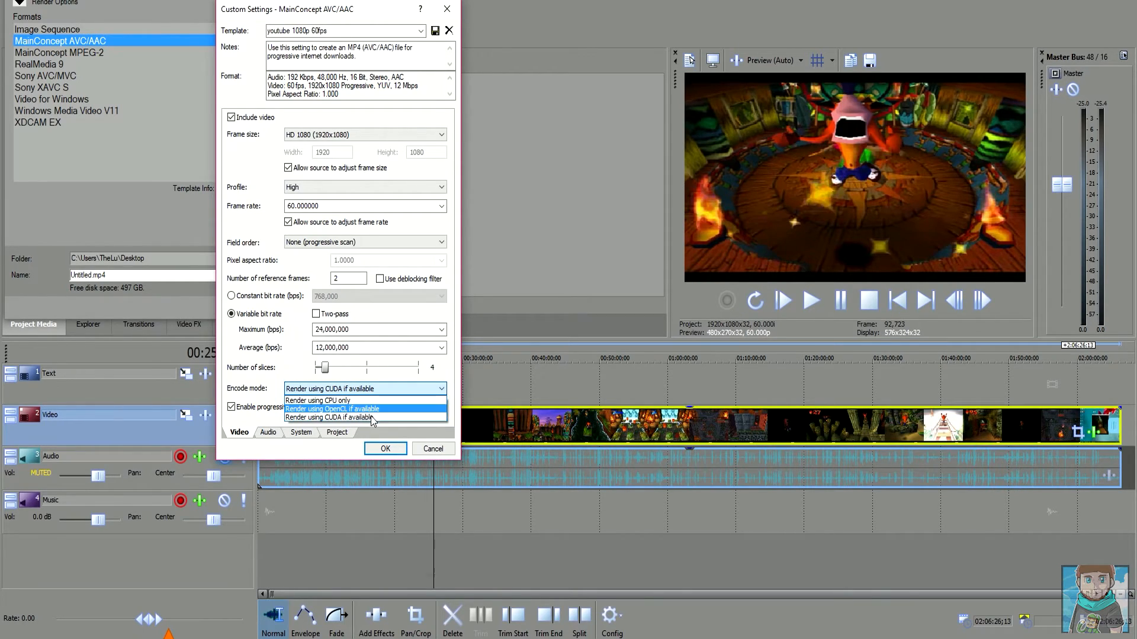
pyautogui.moveTo(370, 418)
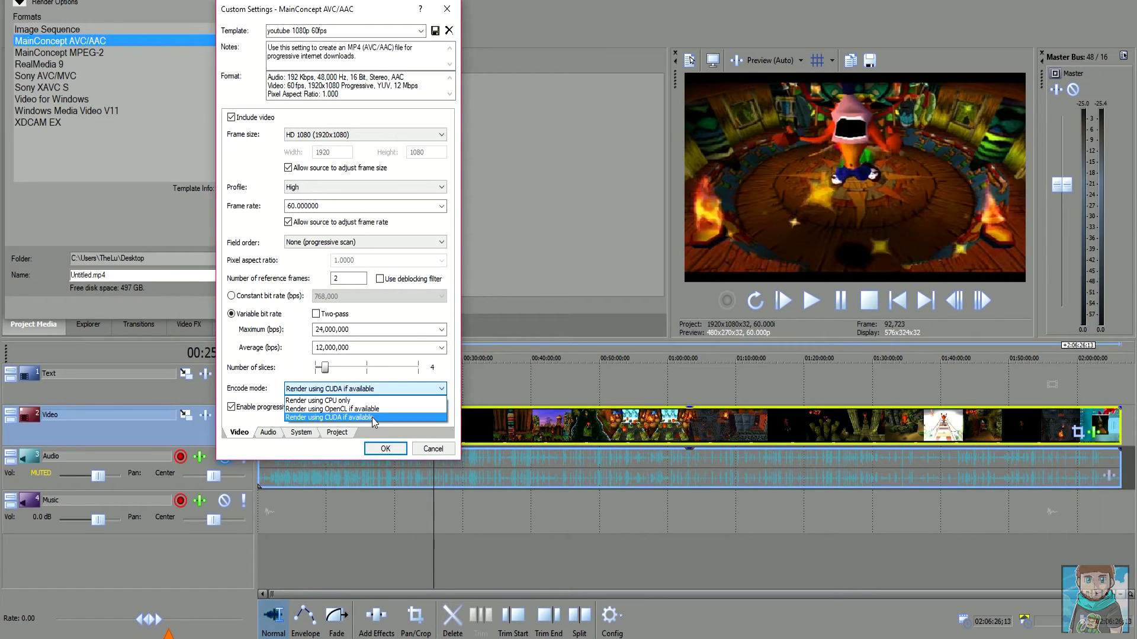
pyautogui.click(366, 418)
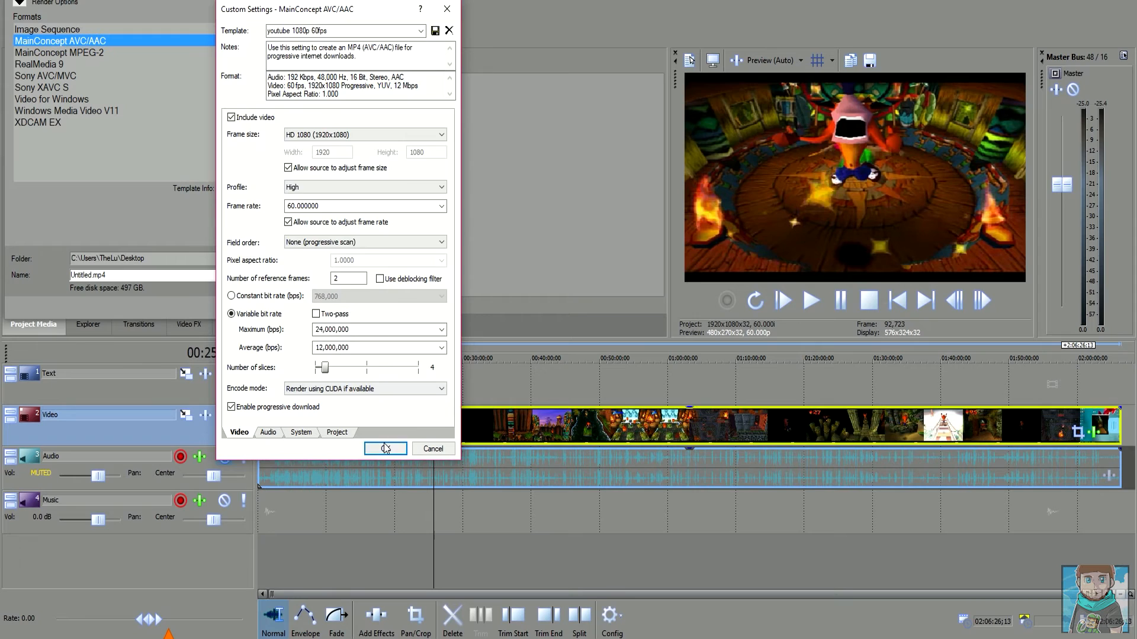
# Step: Save the custom template settings and start rendering Untitled.mp4 to the desktop
pyautogui.click(385, 447)
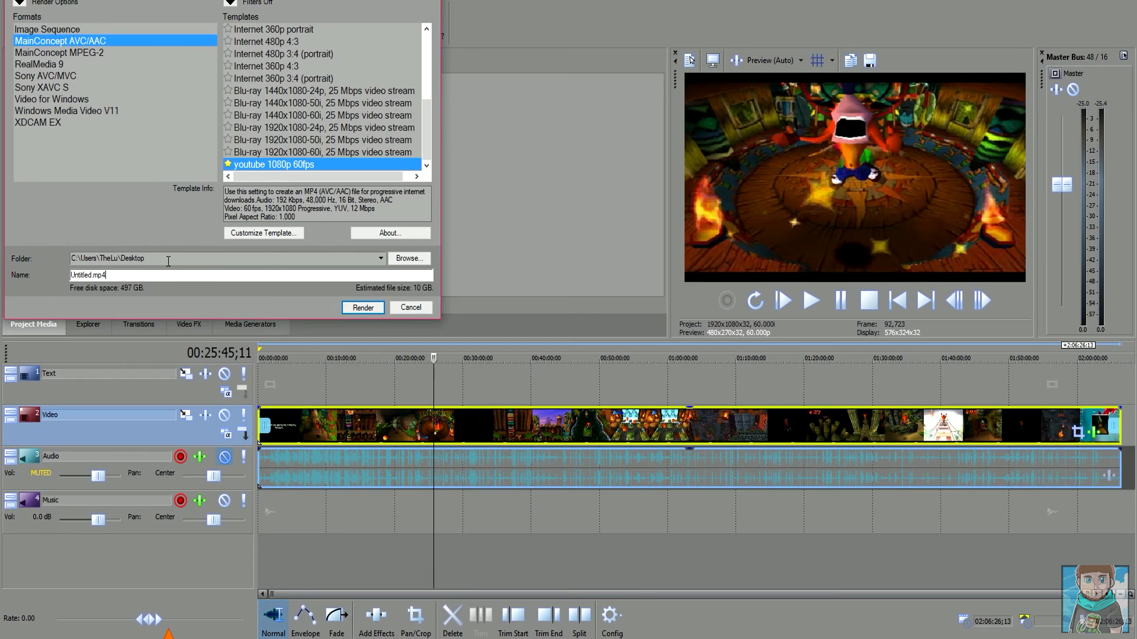
pyautogui.moveTo(375, 341)
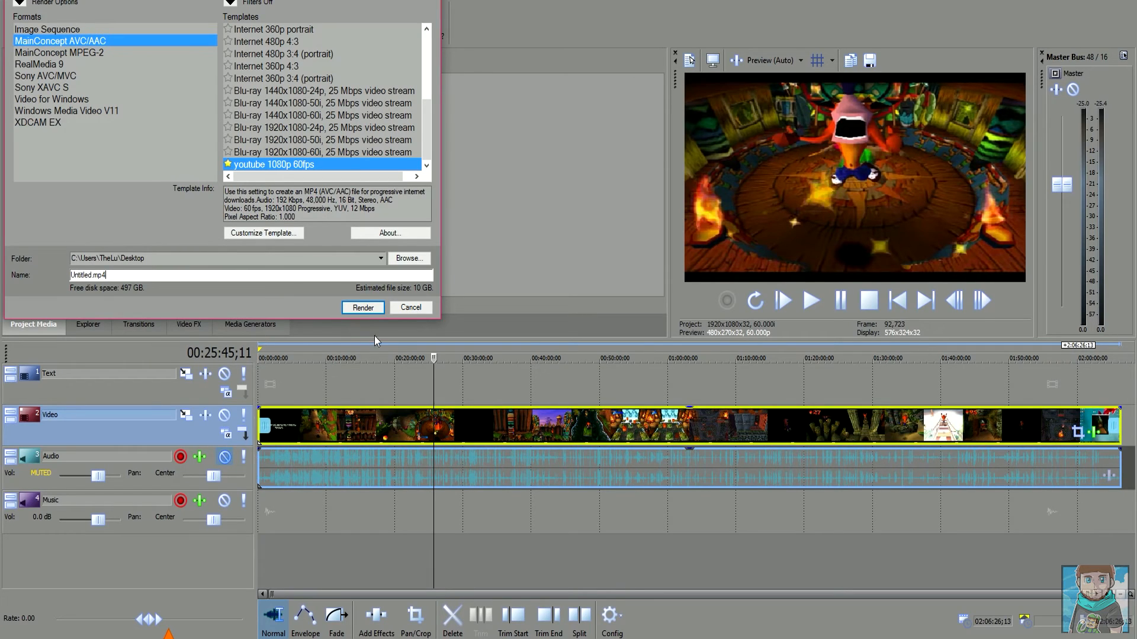
pyautogui.click(362, 308)
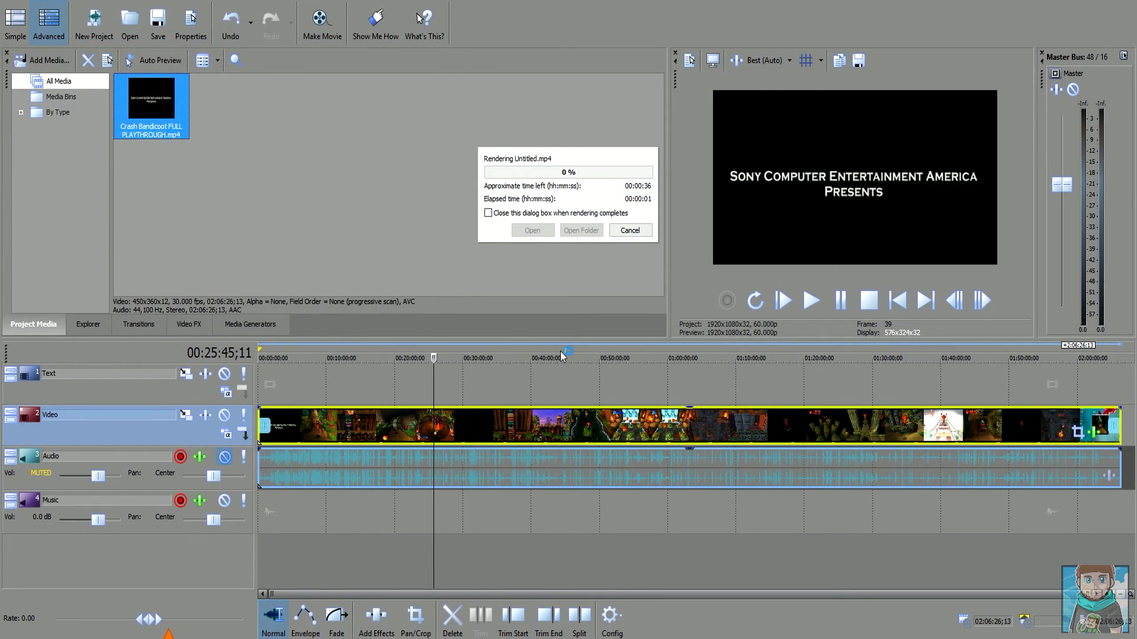